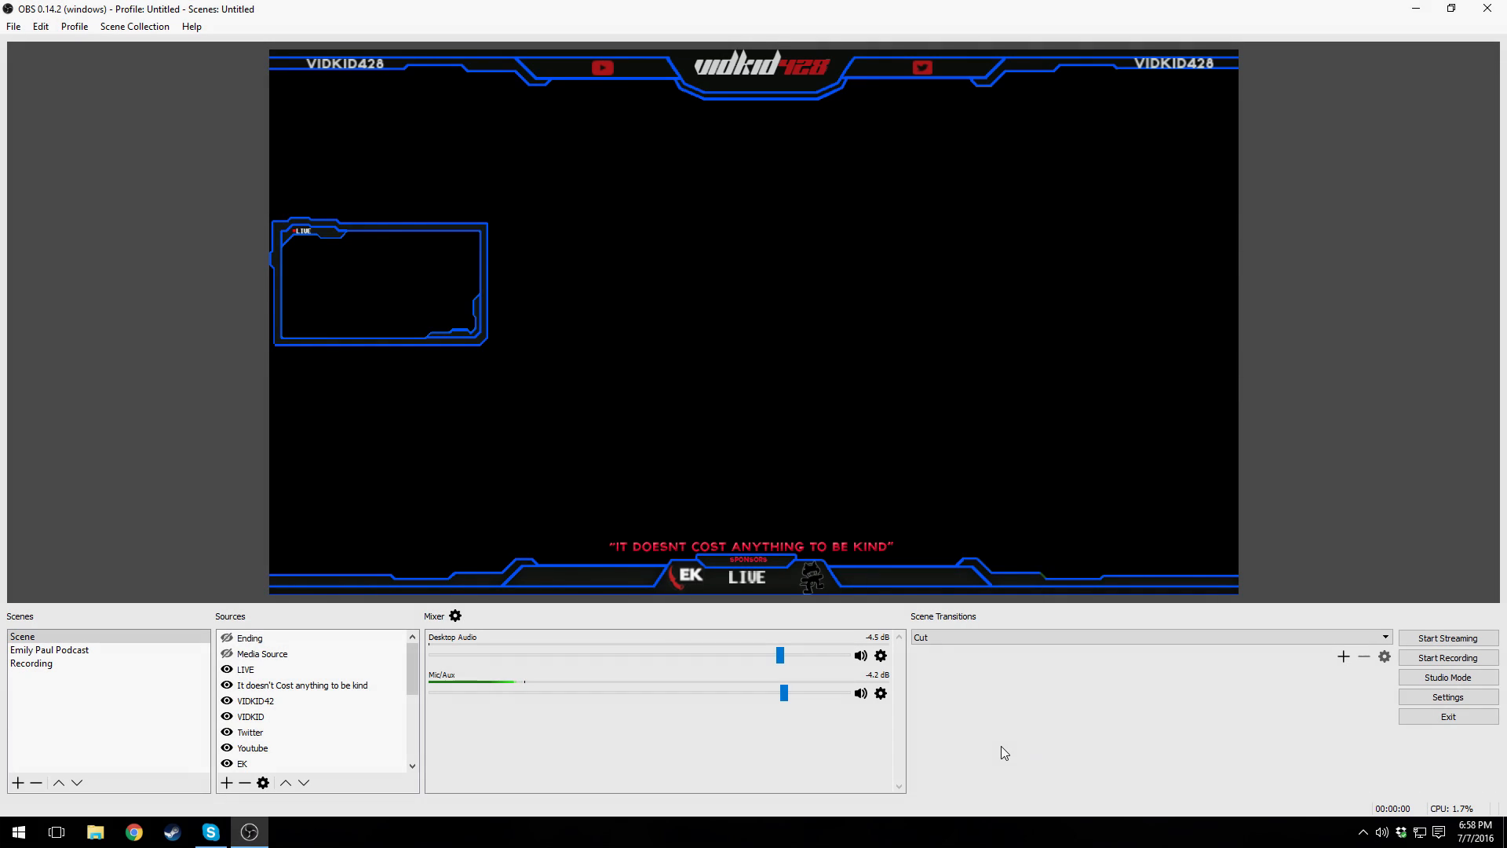
{"action": "mouse_move", "coordinate": [1125, 695]}
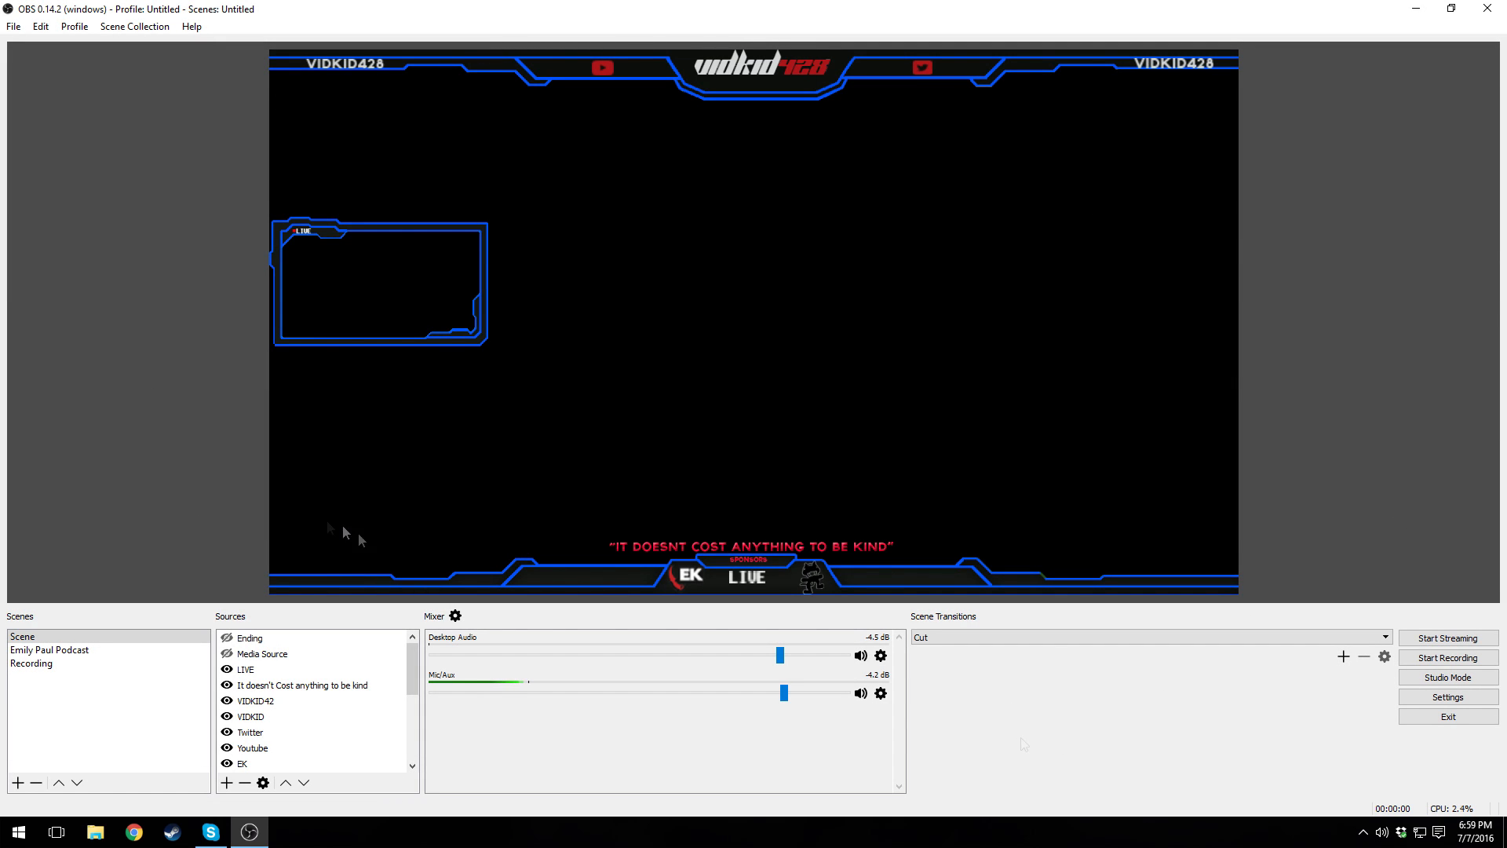
{"action": "mouse_move", "coordinate": [139, 305]}
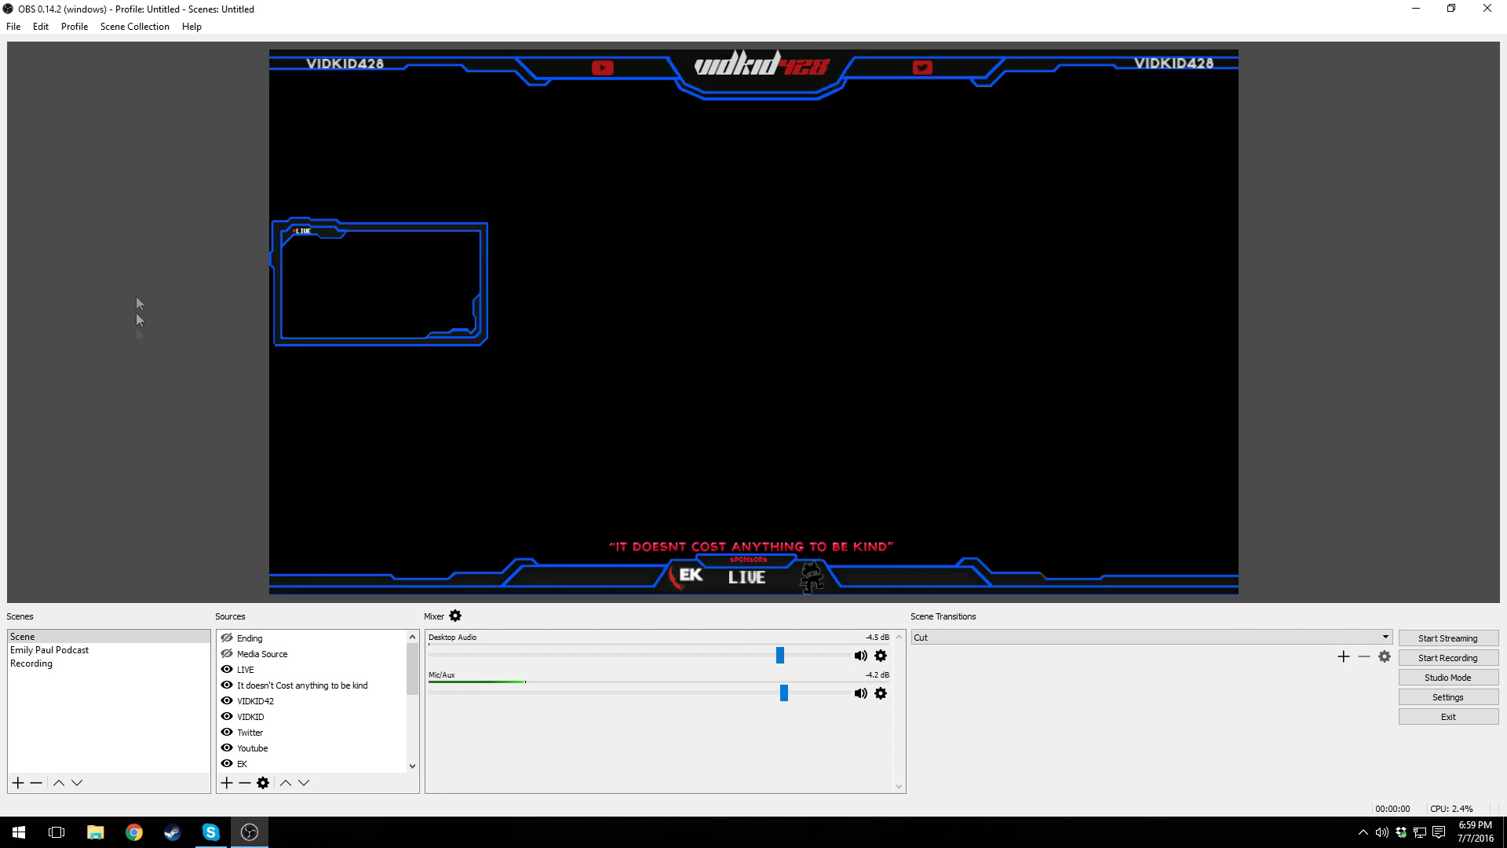
- Choose YouTube / YouTube Gaming as the streaming service in OBS stream settings
{"action": "left_click", "coordinate": [32, 663]}
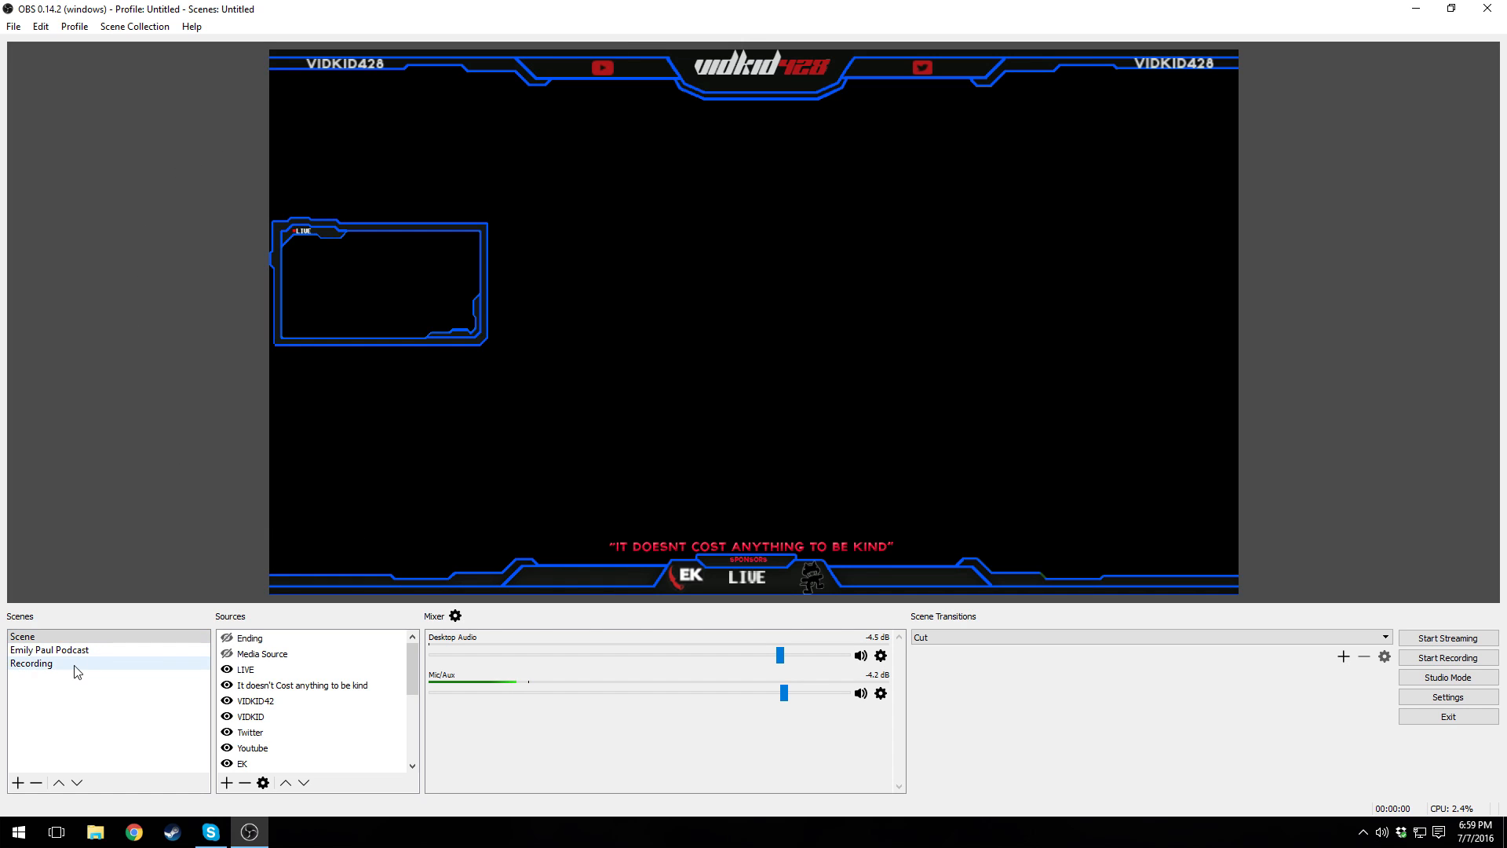
{"action": "mouse_move", "coordinate": [49, 669]}
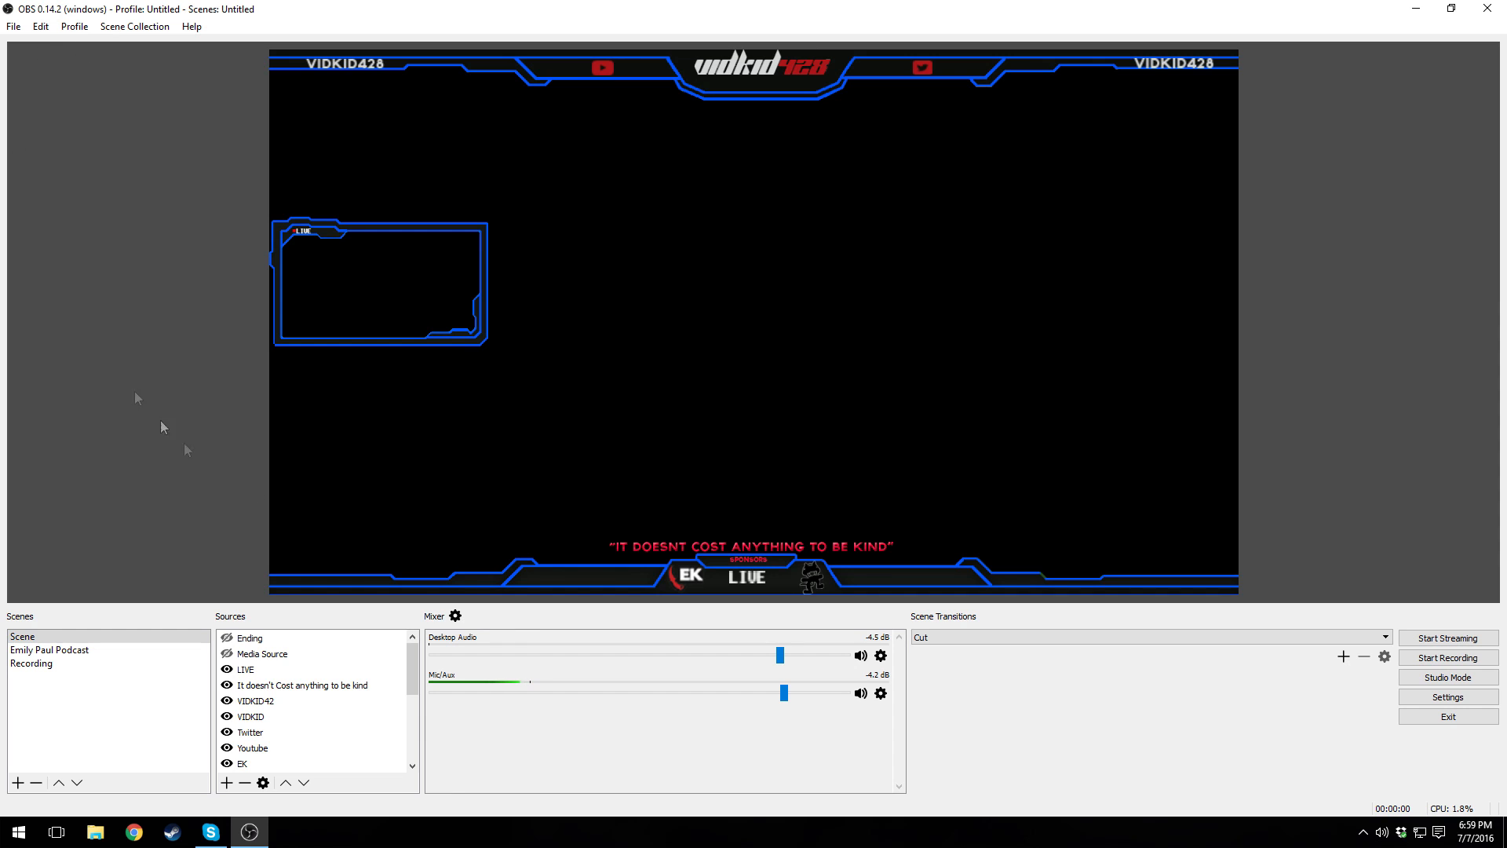
{"action": "left_click", "coordinate": [1447, 696]}
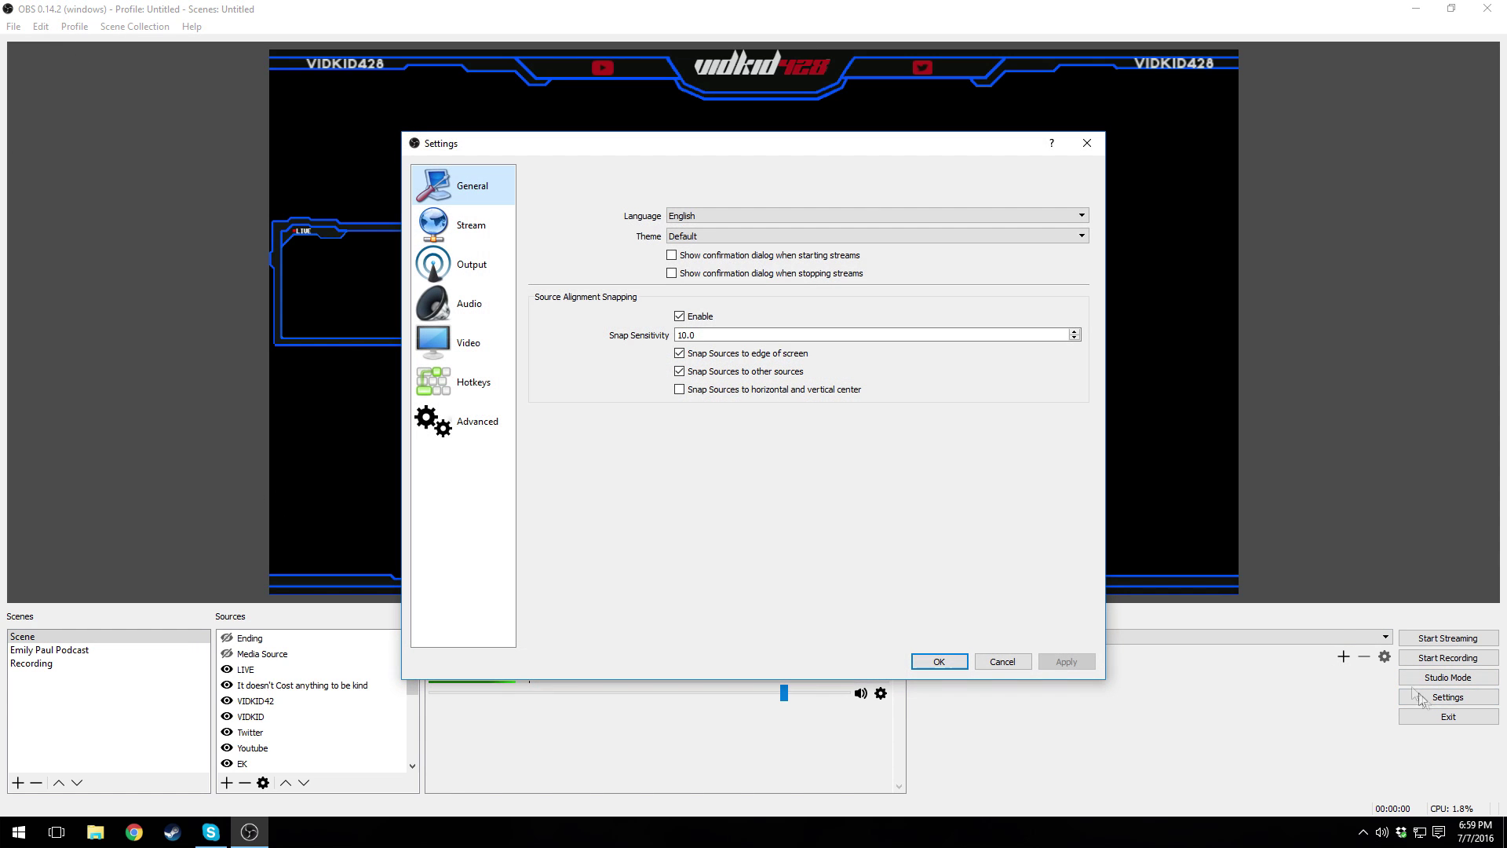
{"action": "mouse_move", "coordinate": [593, 154]}
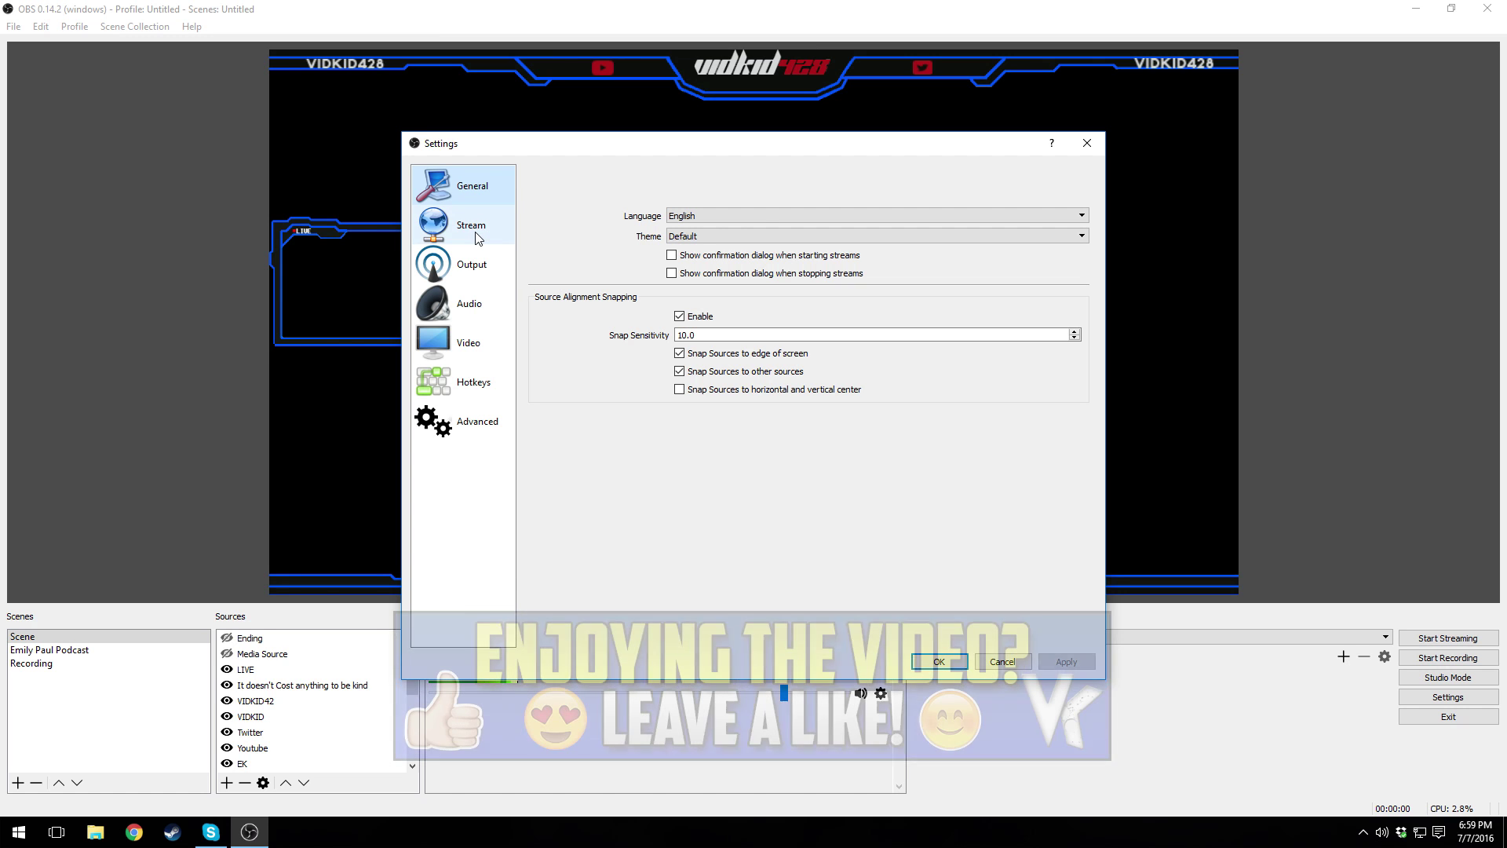
{"action": "left_click", "coordinate": [471, 224]}
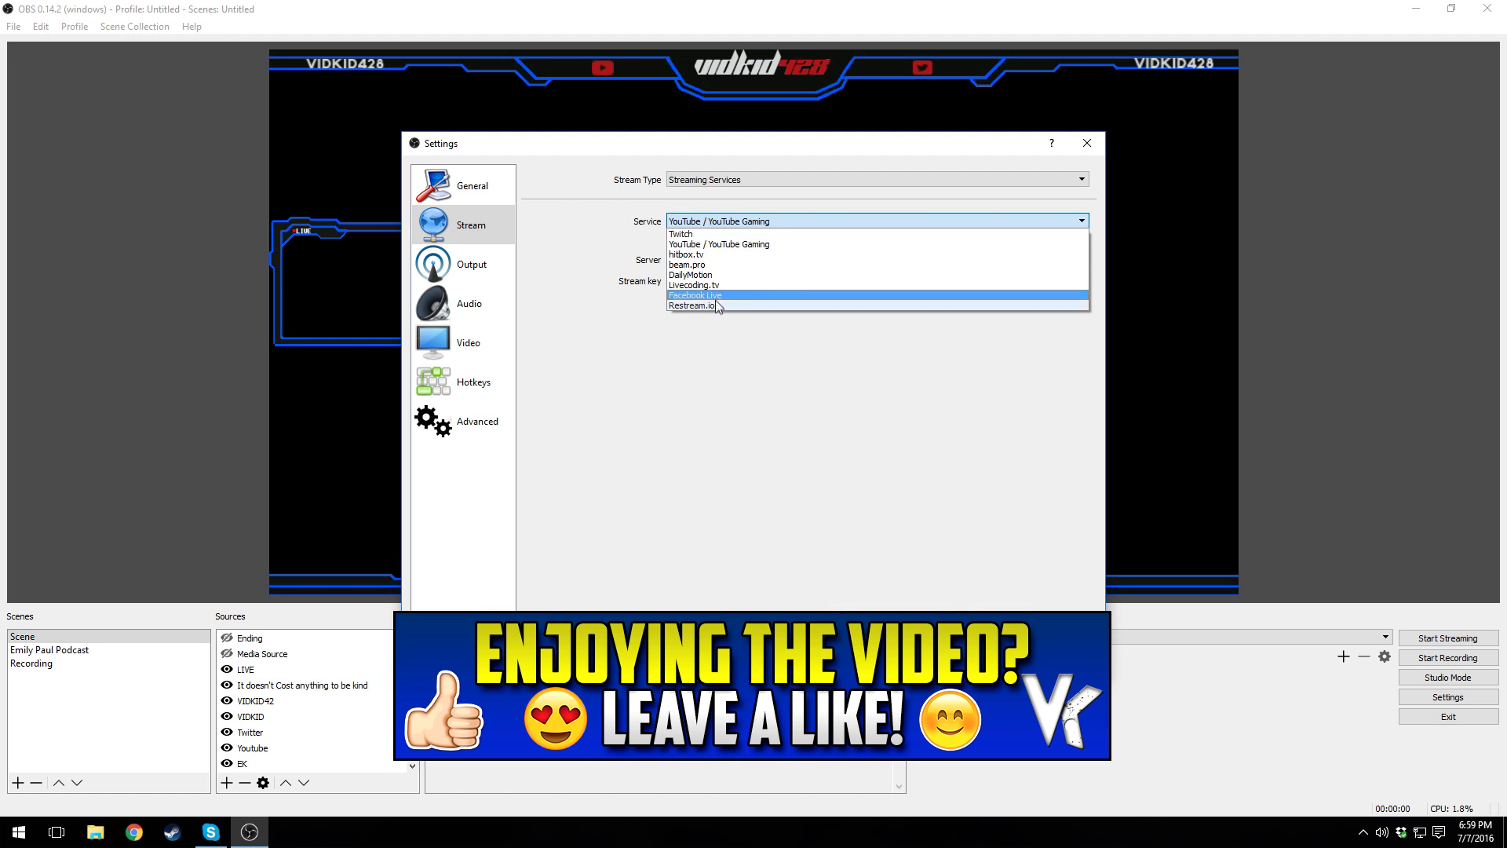
{"action": "mouse_move", "coordinate": [718, 282]}
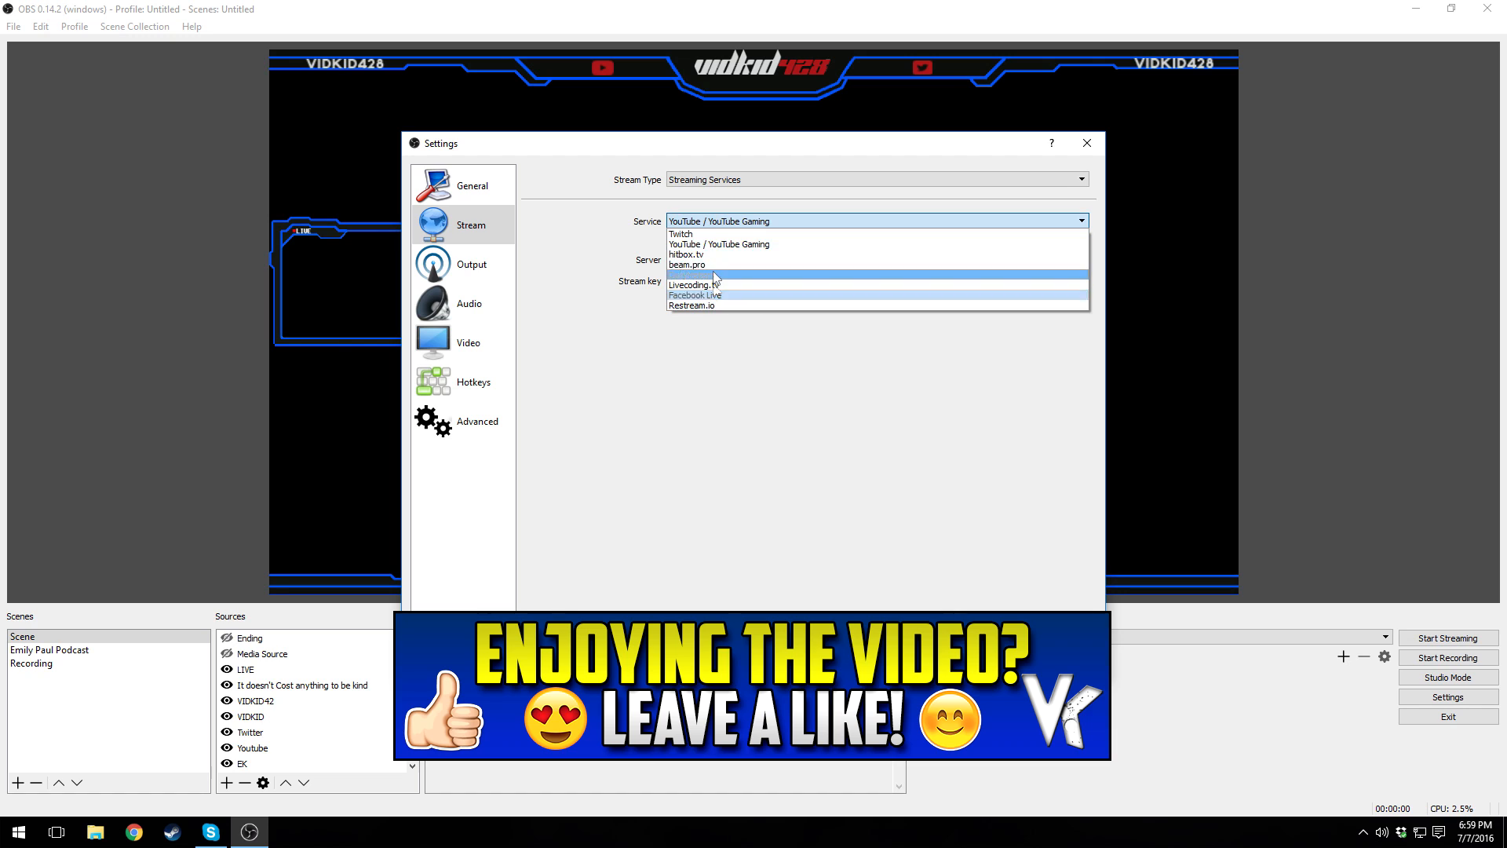
{"action": "left_click", "coordinate": [719, 244]}
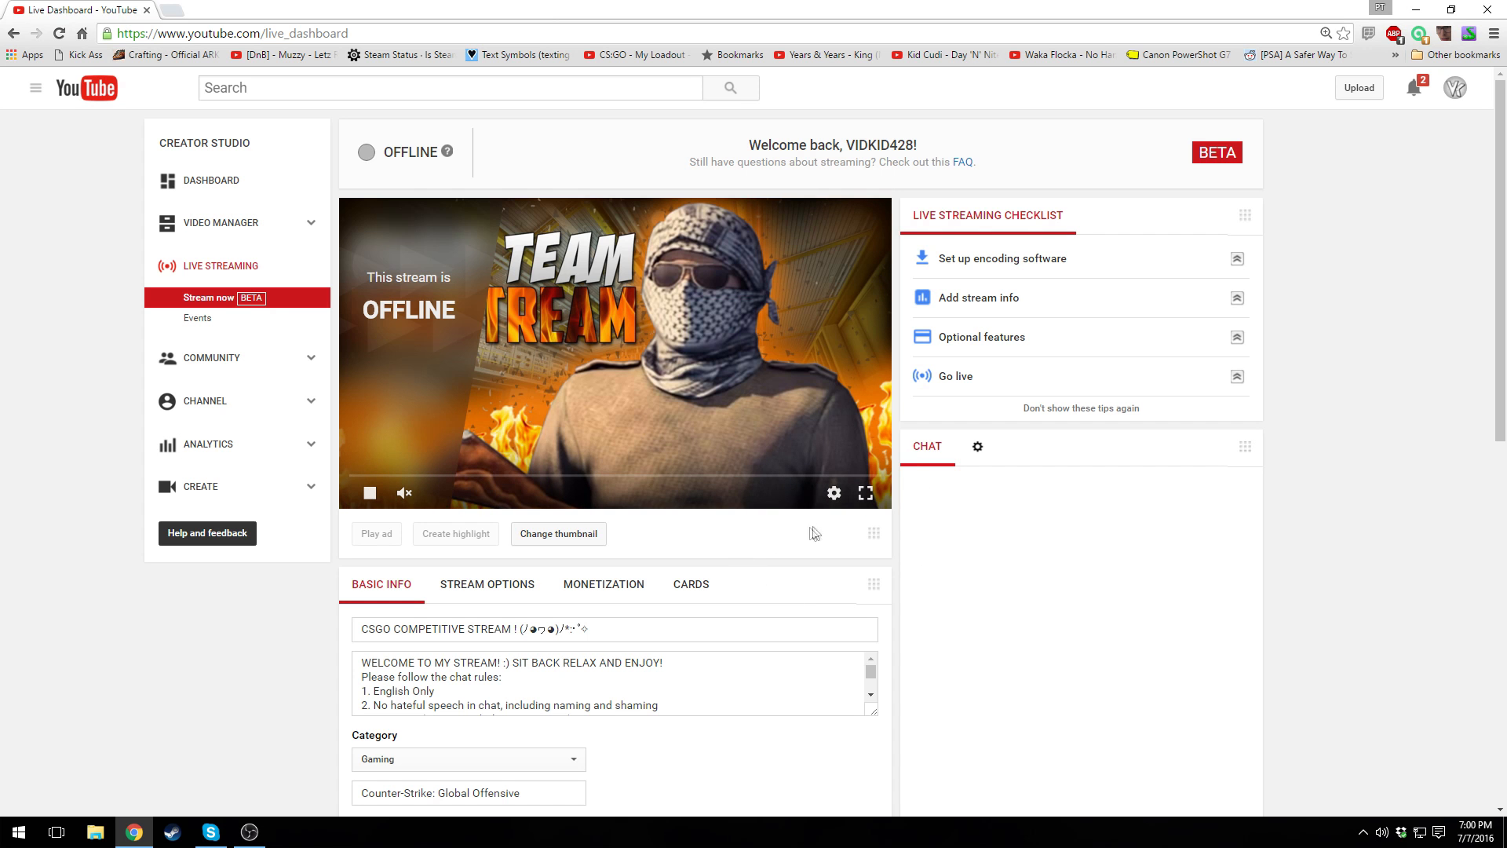
- Copy the YouTube encoder stream key into OBS's Stream key field
{"action": "scroll", "scroll_direction": "down", "scroll_amount": 3}
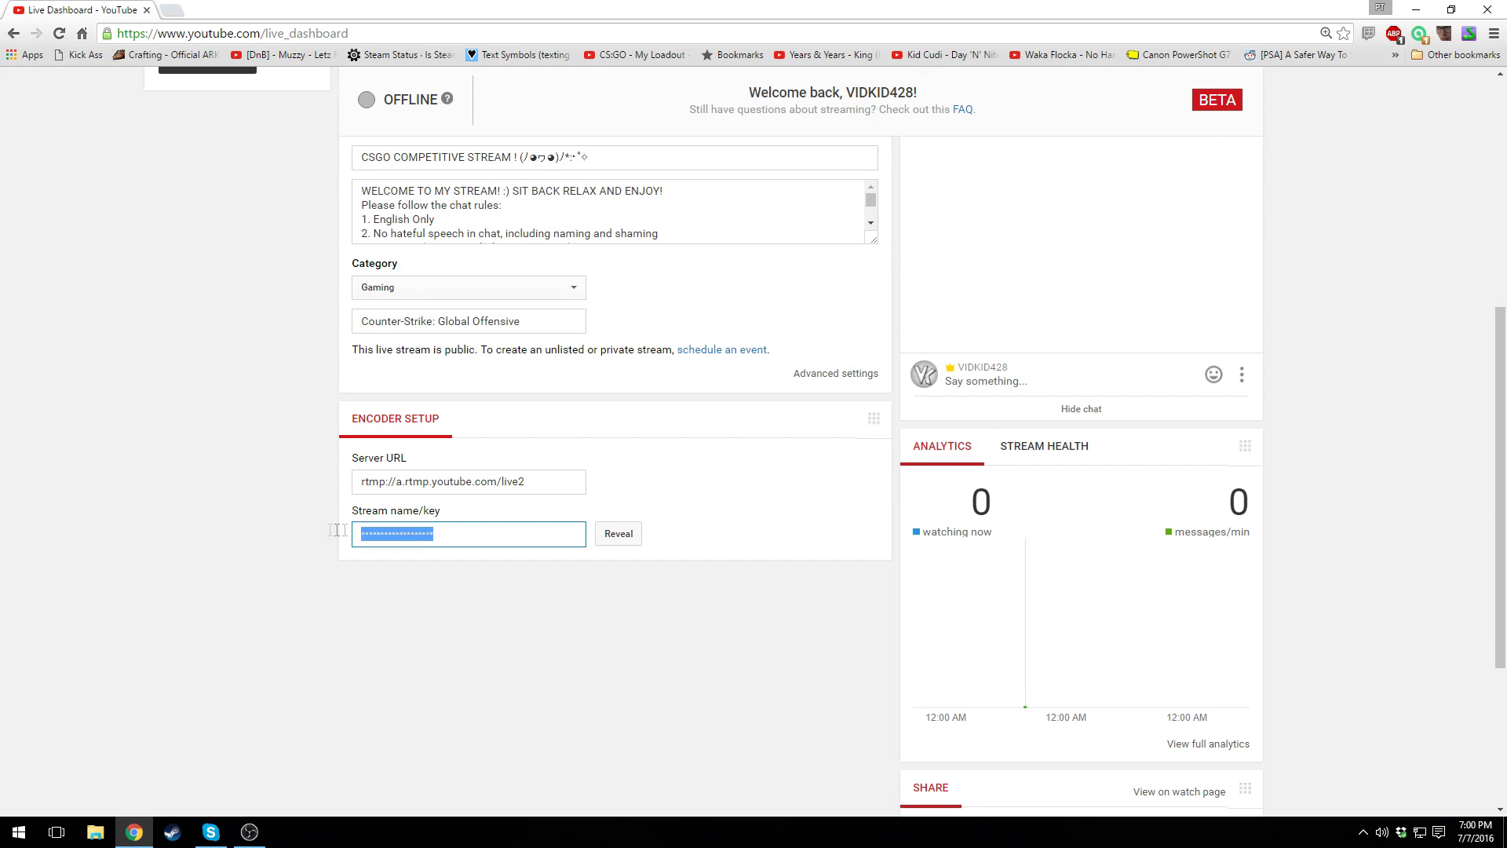
{"action": "double_click", "coordinate": [415, 511]}
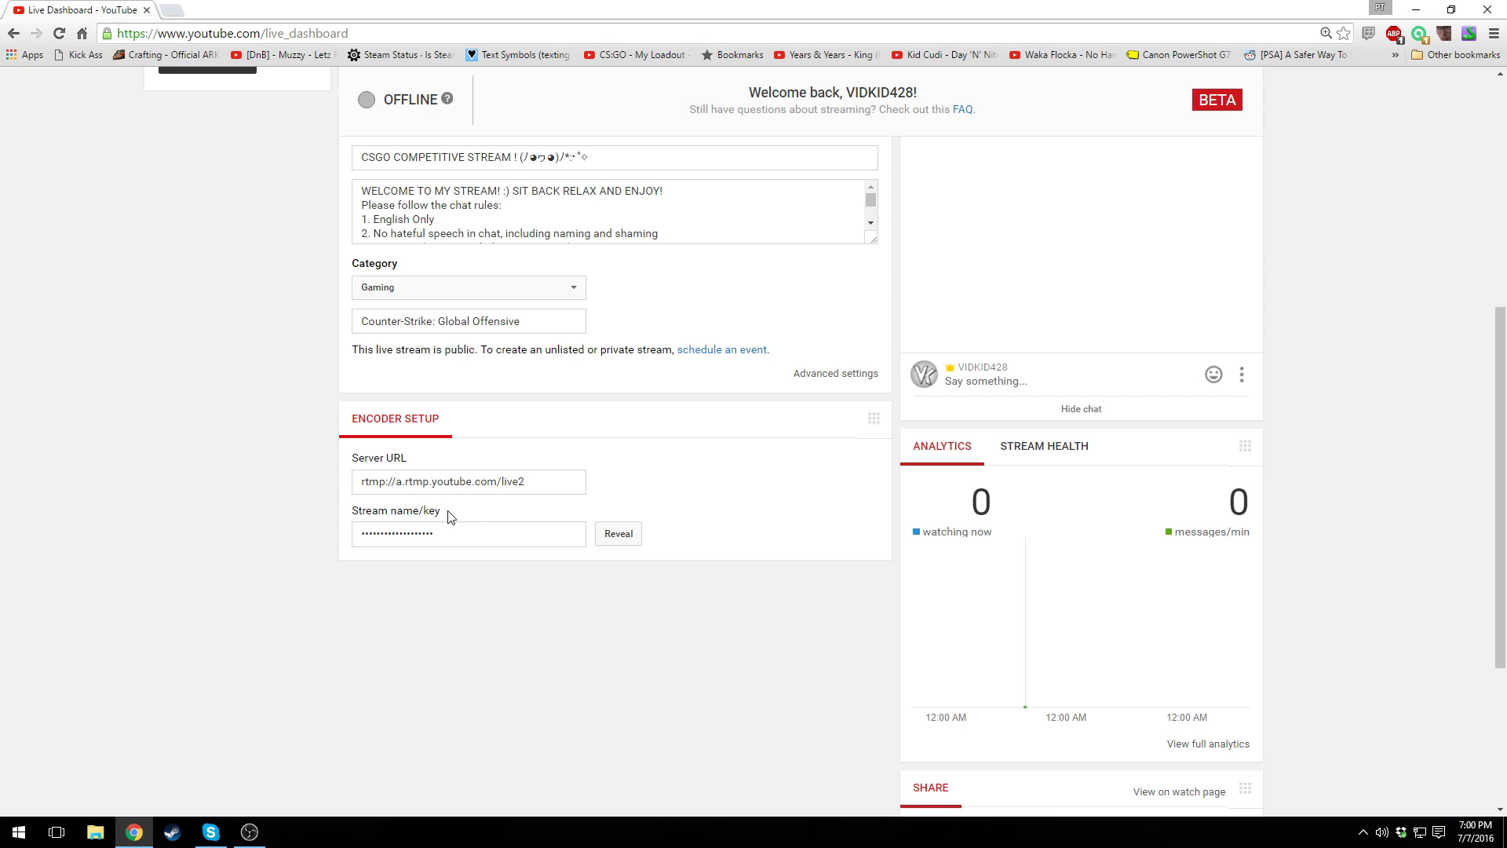
{"action": "mouse_move", "coordinate": [475, 511]}
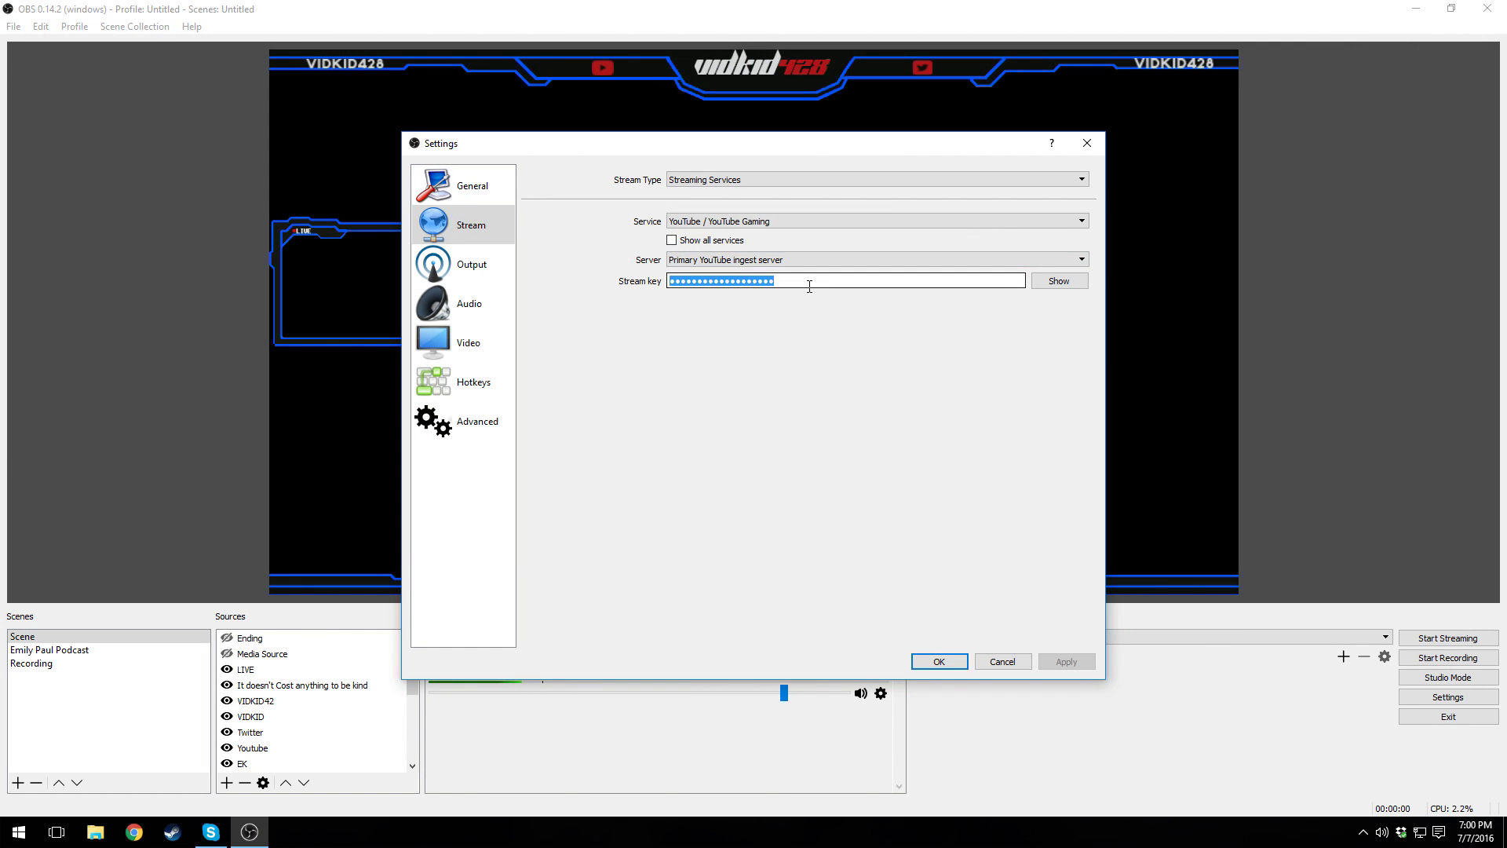
{"action": "left_click", "coordinate": [472, 264]}
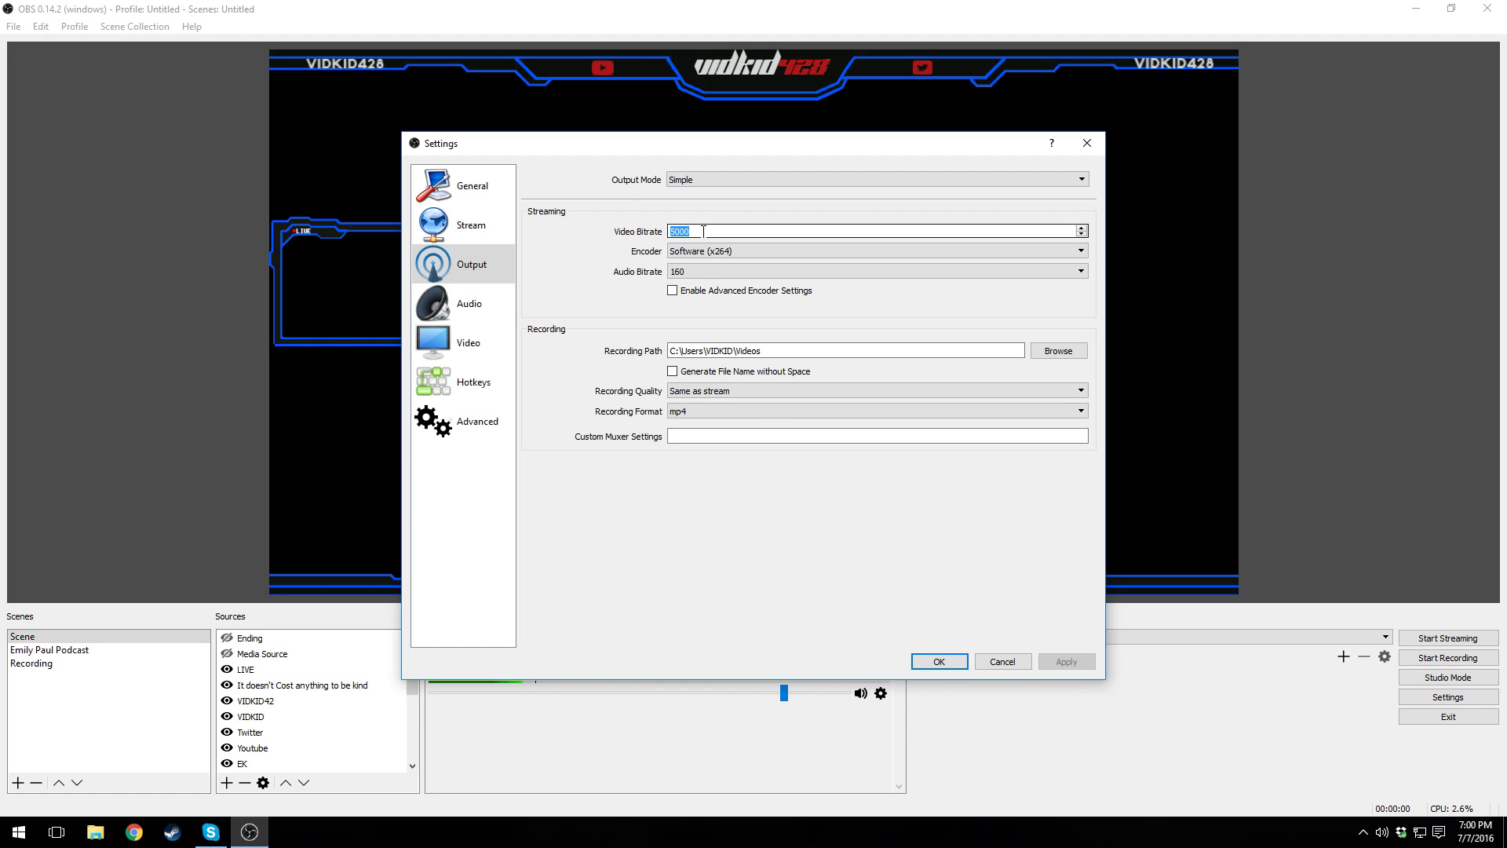
- Set output to 3000 video bitrate, 160 audio bitrate, and recording quality 'Same as stream'
{"action": "type", "text": "300"}
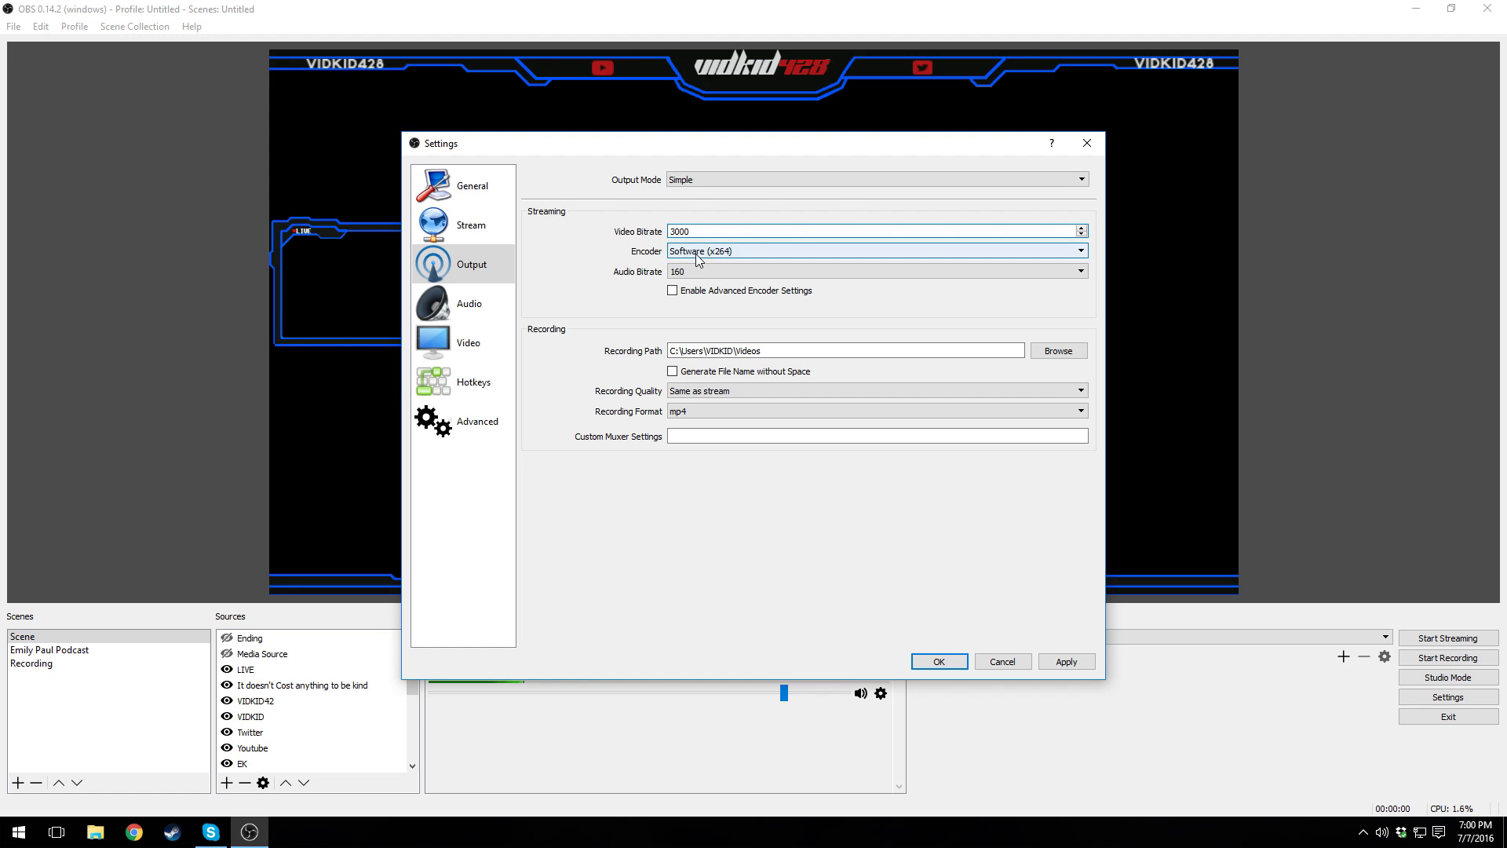
{"action": "left_click", "coordinate": [876, 251]}
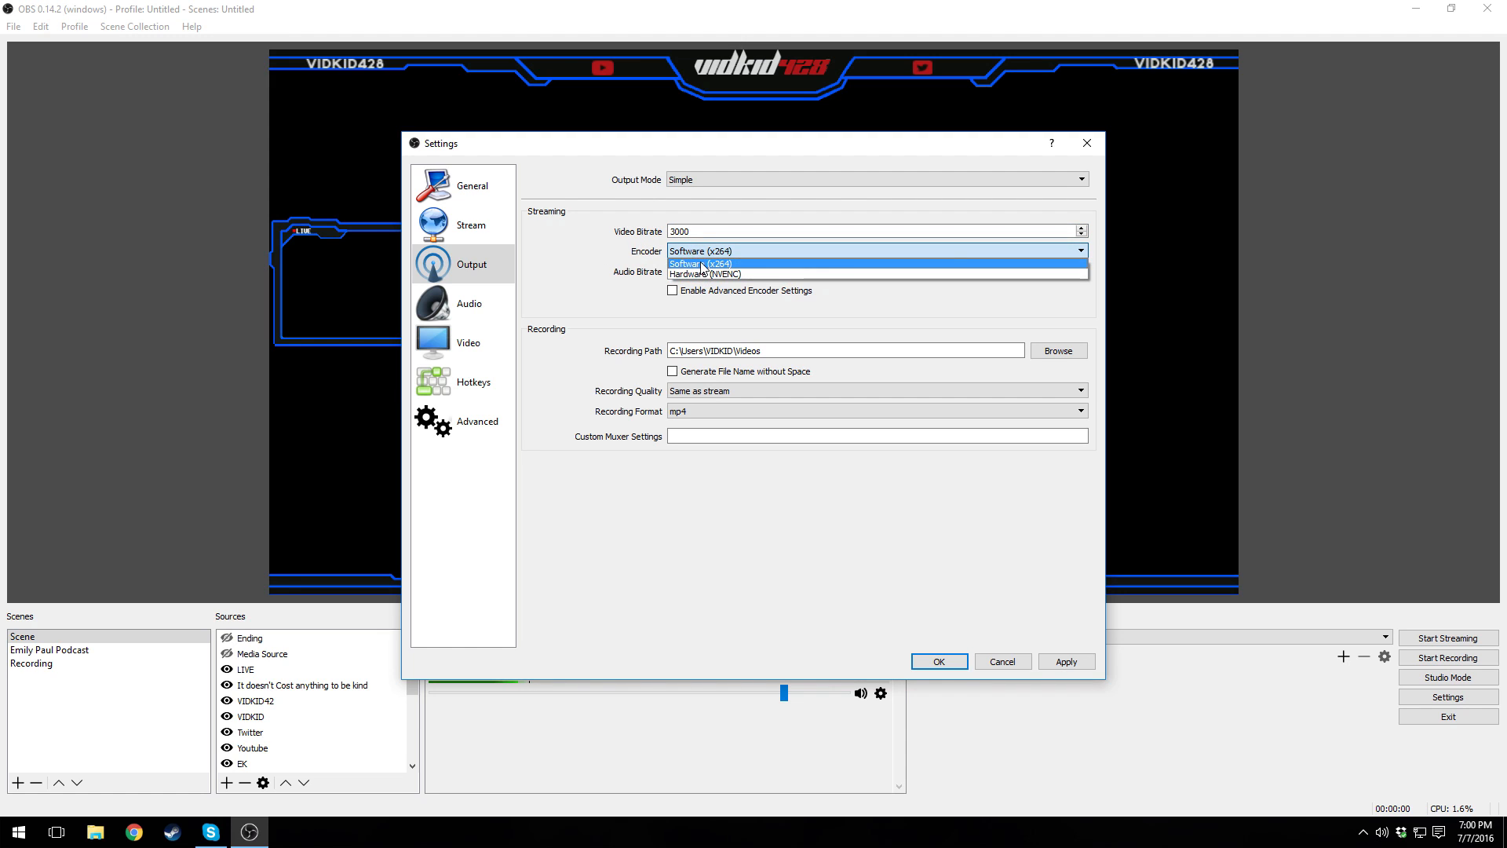
{"action": "left_click", "coordinate": [877, 179]}
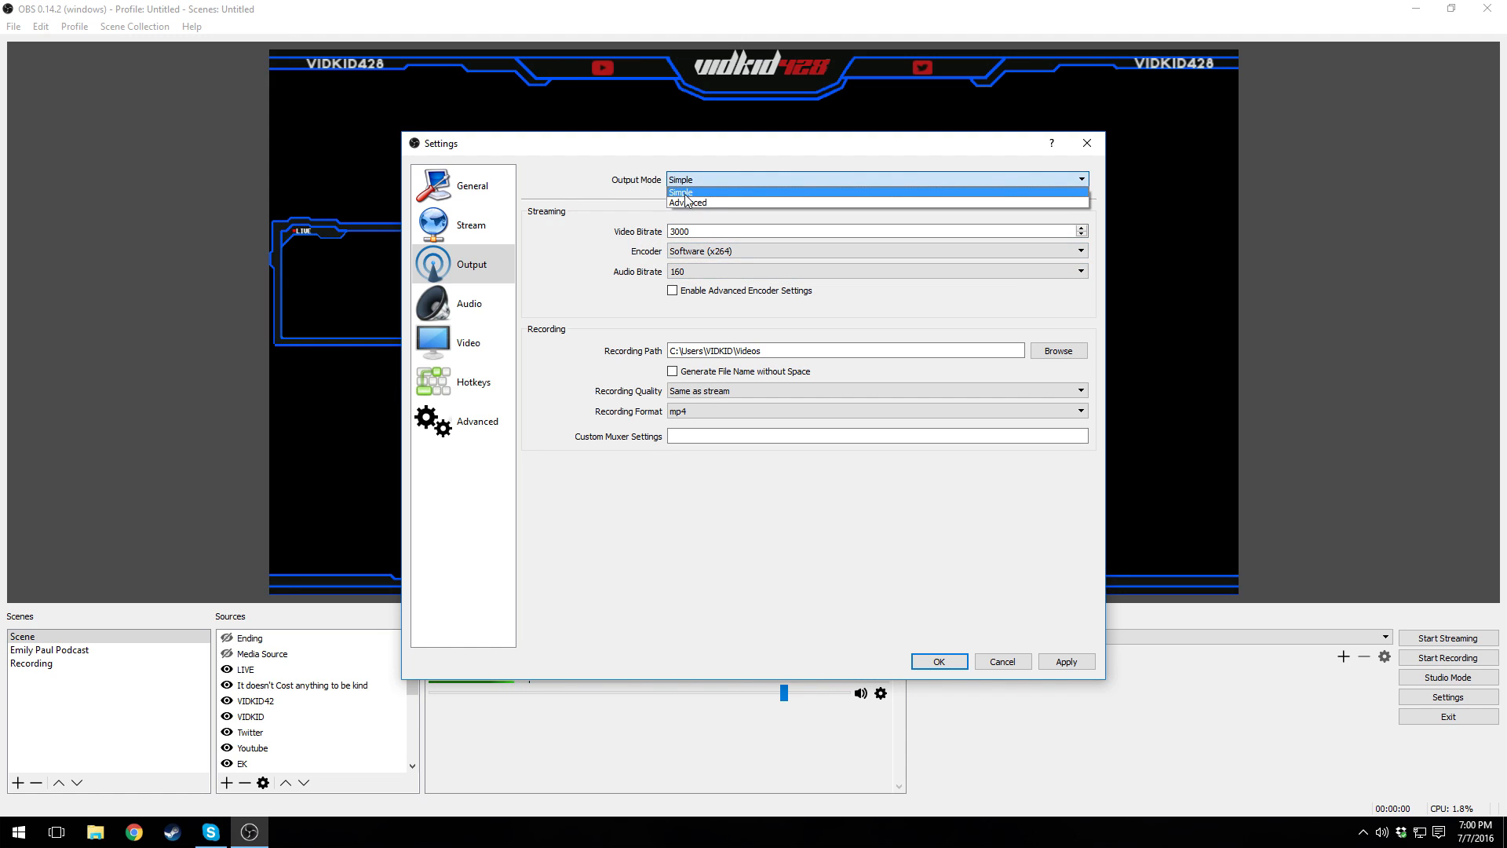
{"action": "left_click", "coordinate": [875, 271]}
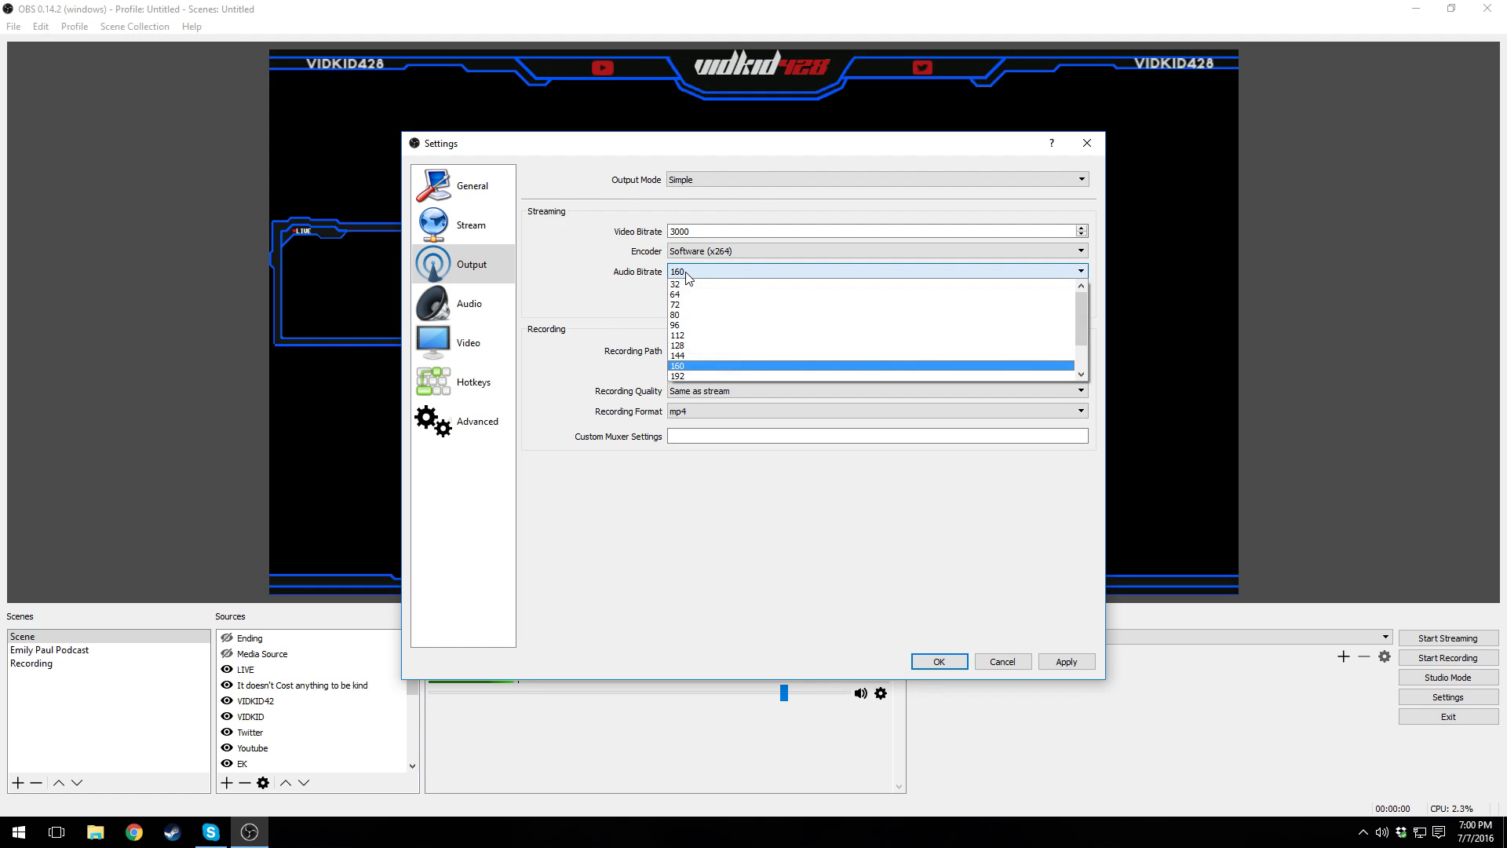
{"action": "left_click", "coordinate": [678, 365]}
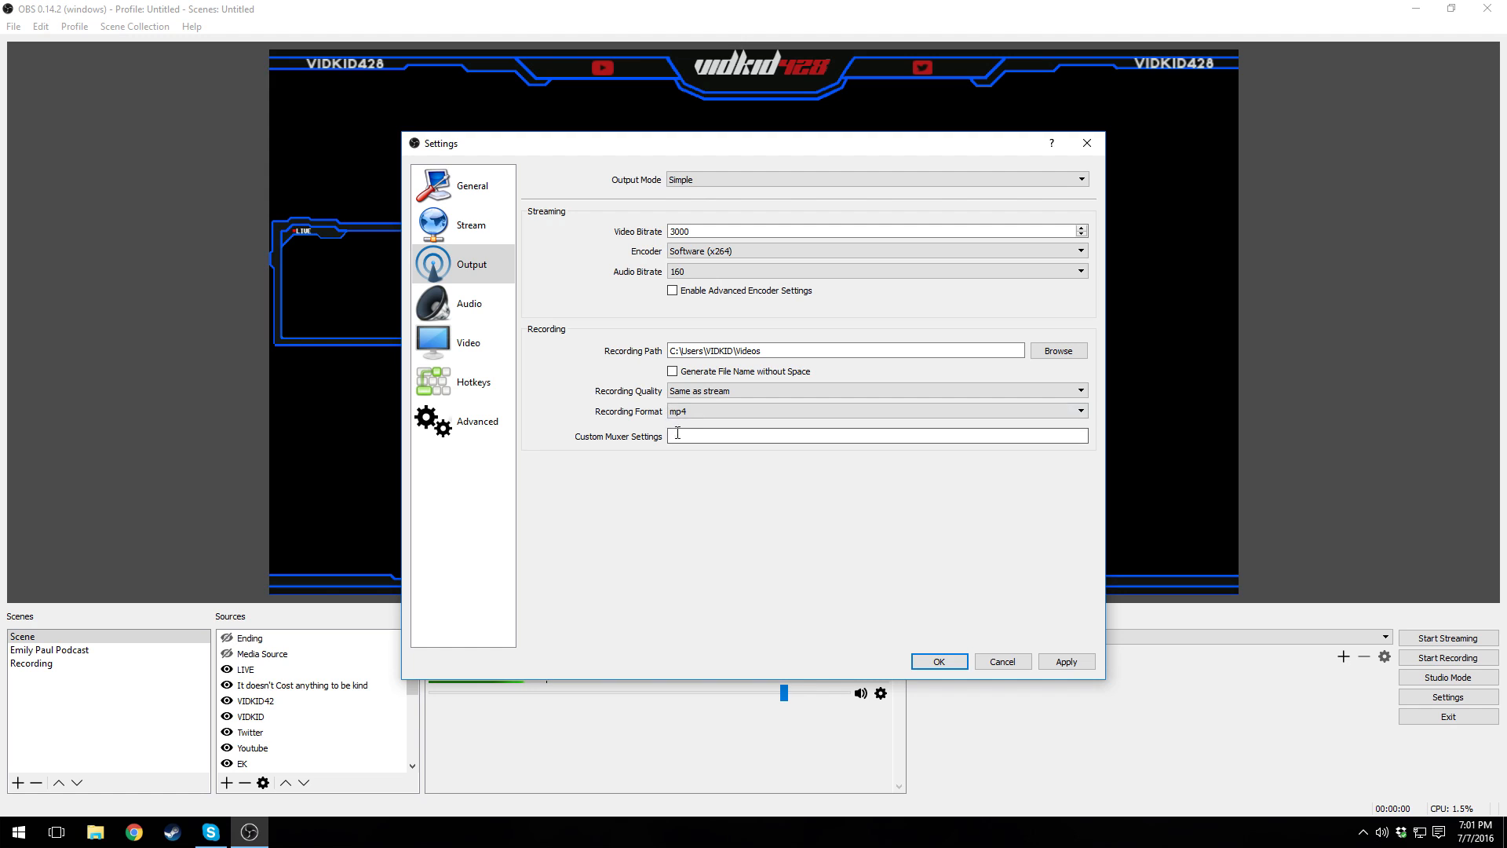
{"action": "left_click", "coordinate": [875, 412]}
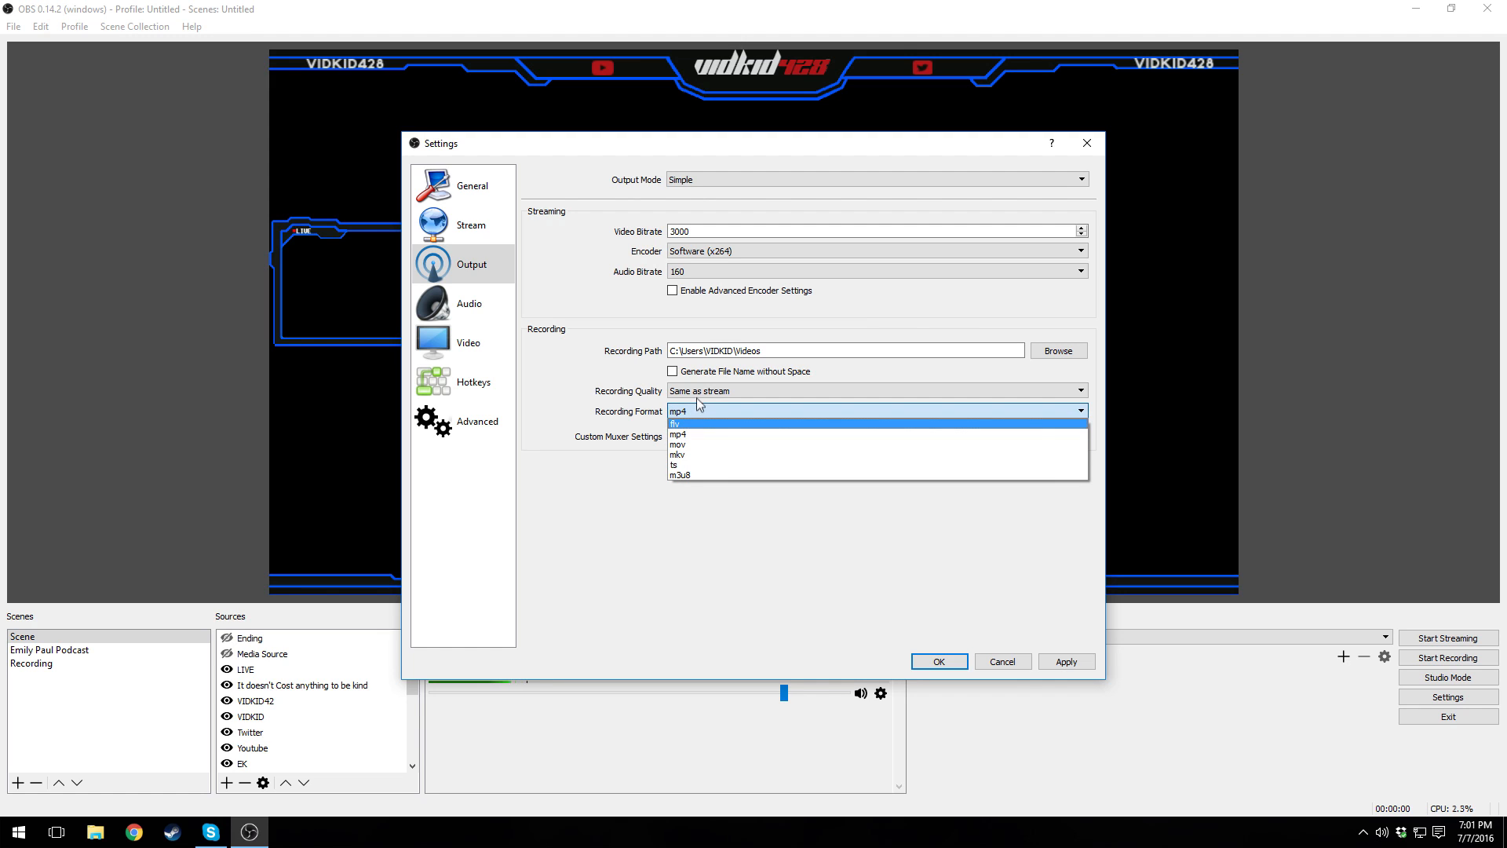
{"action": "left_click", "coordinate": [877, 391]}
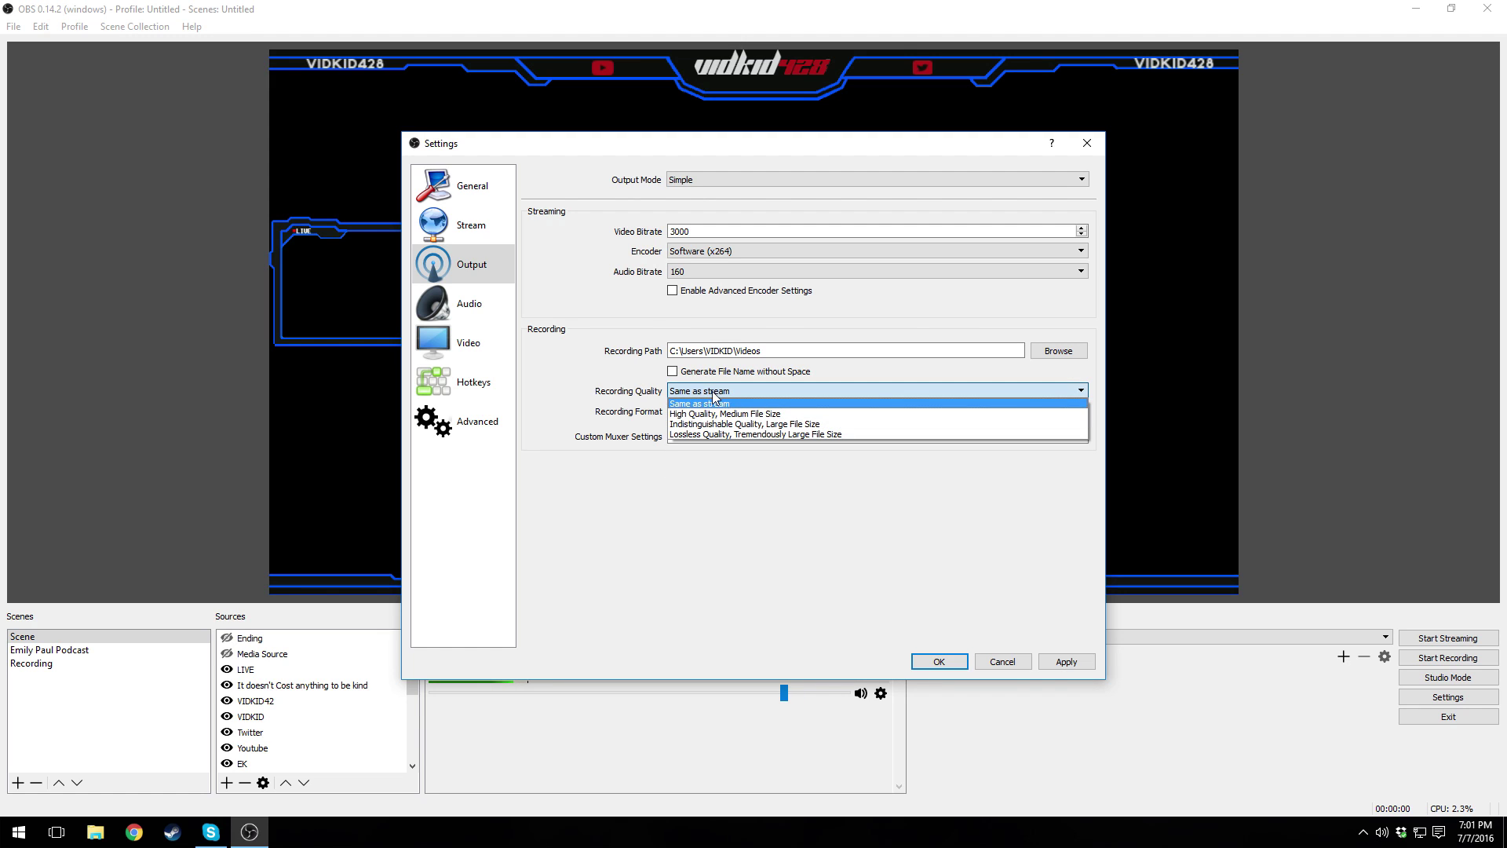
{"action": "mouse_move", "coordinate": [704, 407]}
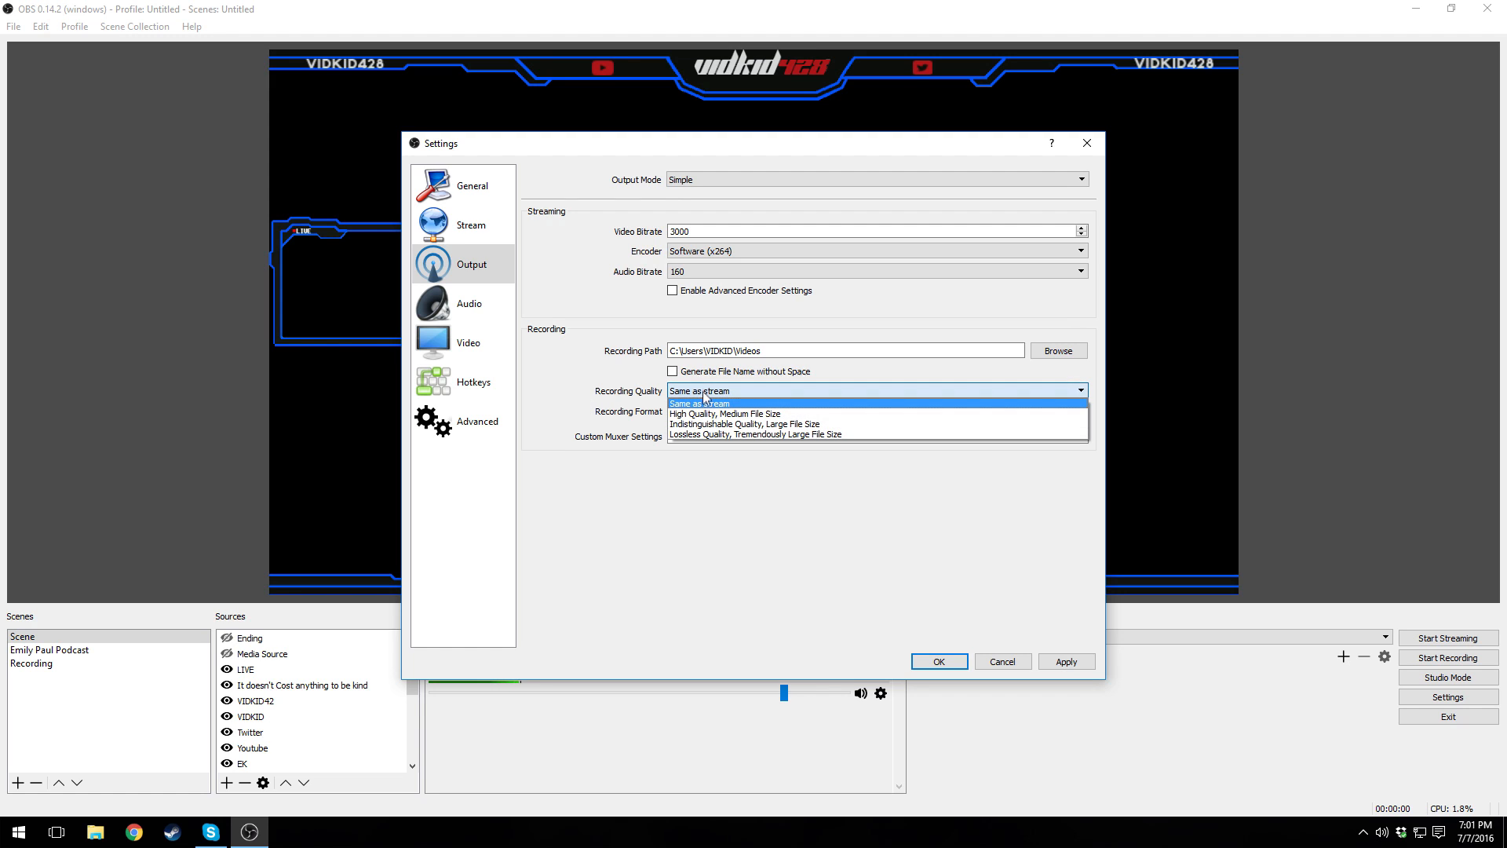
{"action": "left_click", "coordinate": [698, 404]}
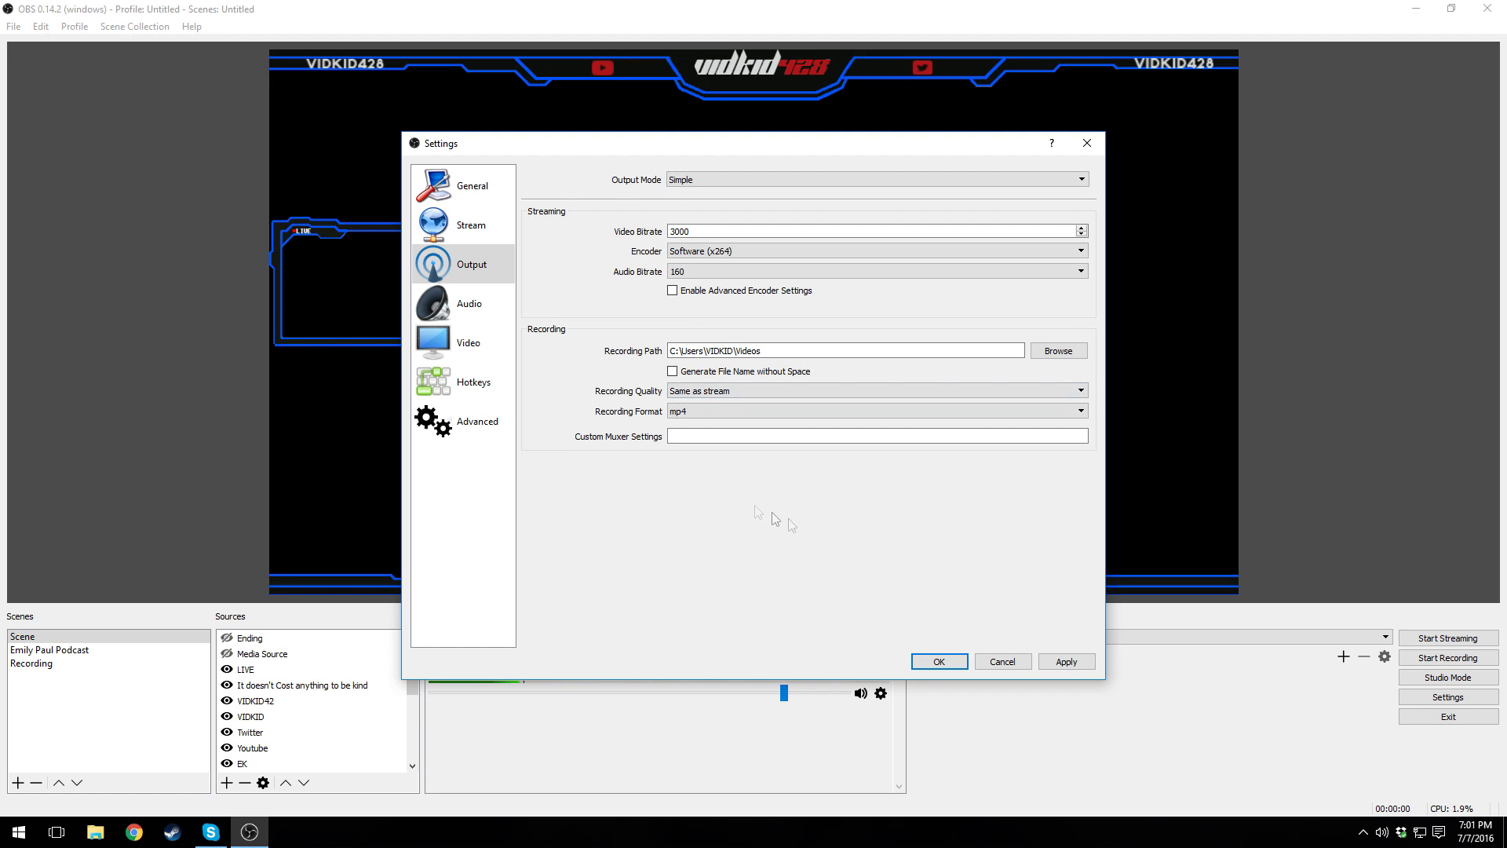
{"action": "mouse_move", "coordinate": [654, 482]}
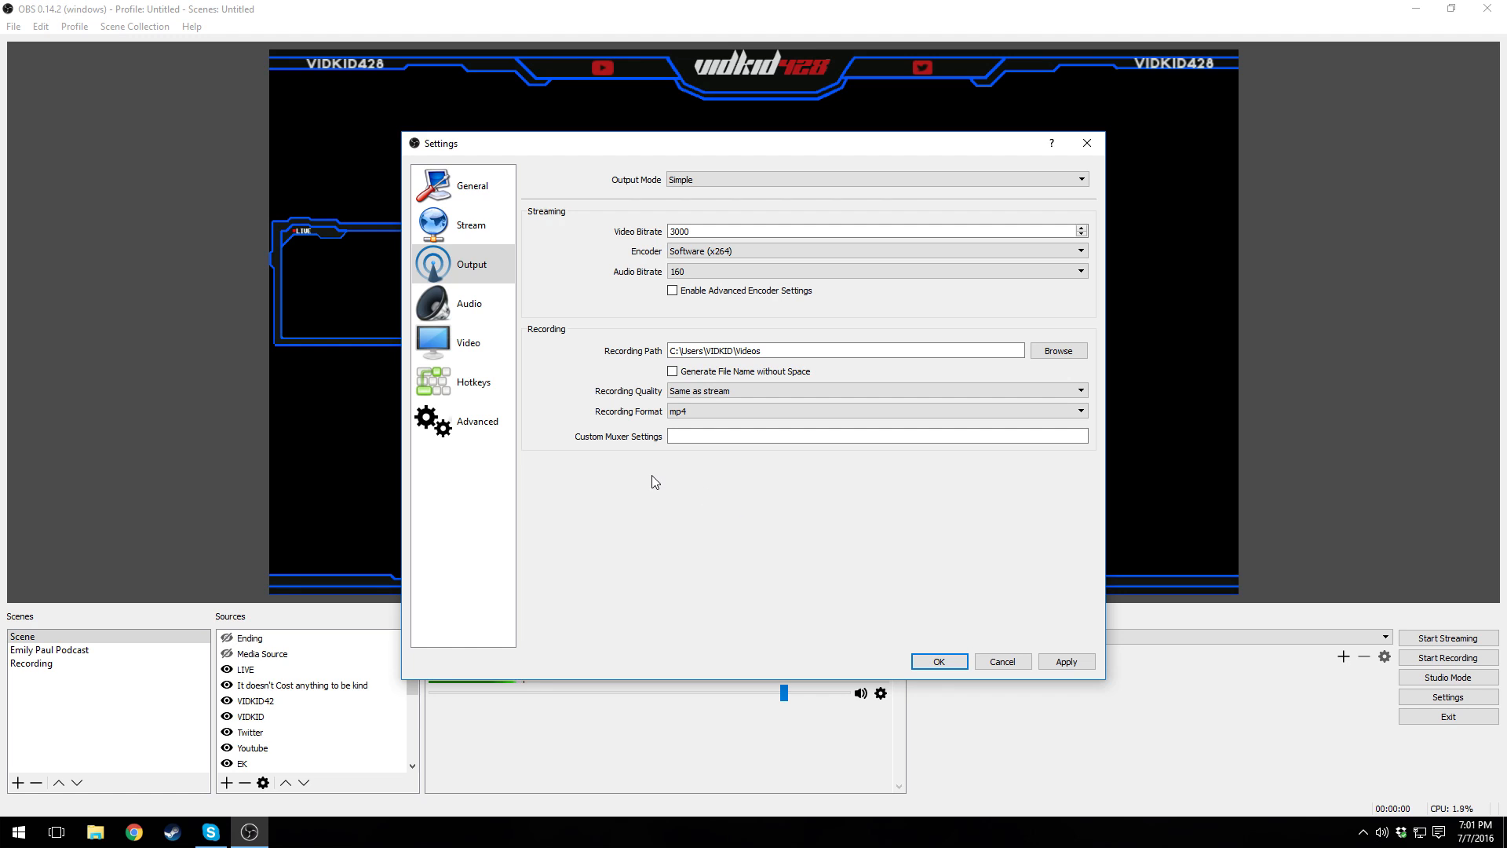
{"action": "left_click", "coordinate": [469, 303]}
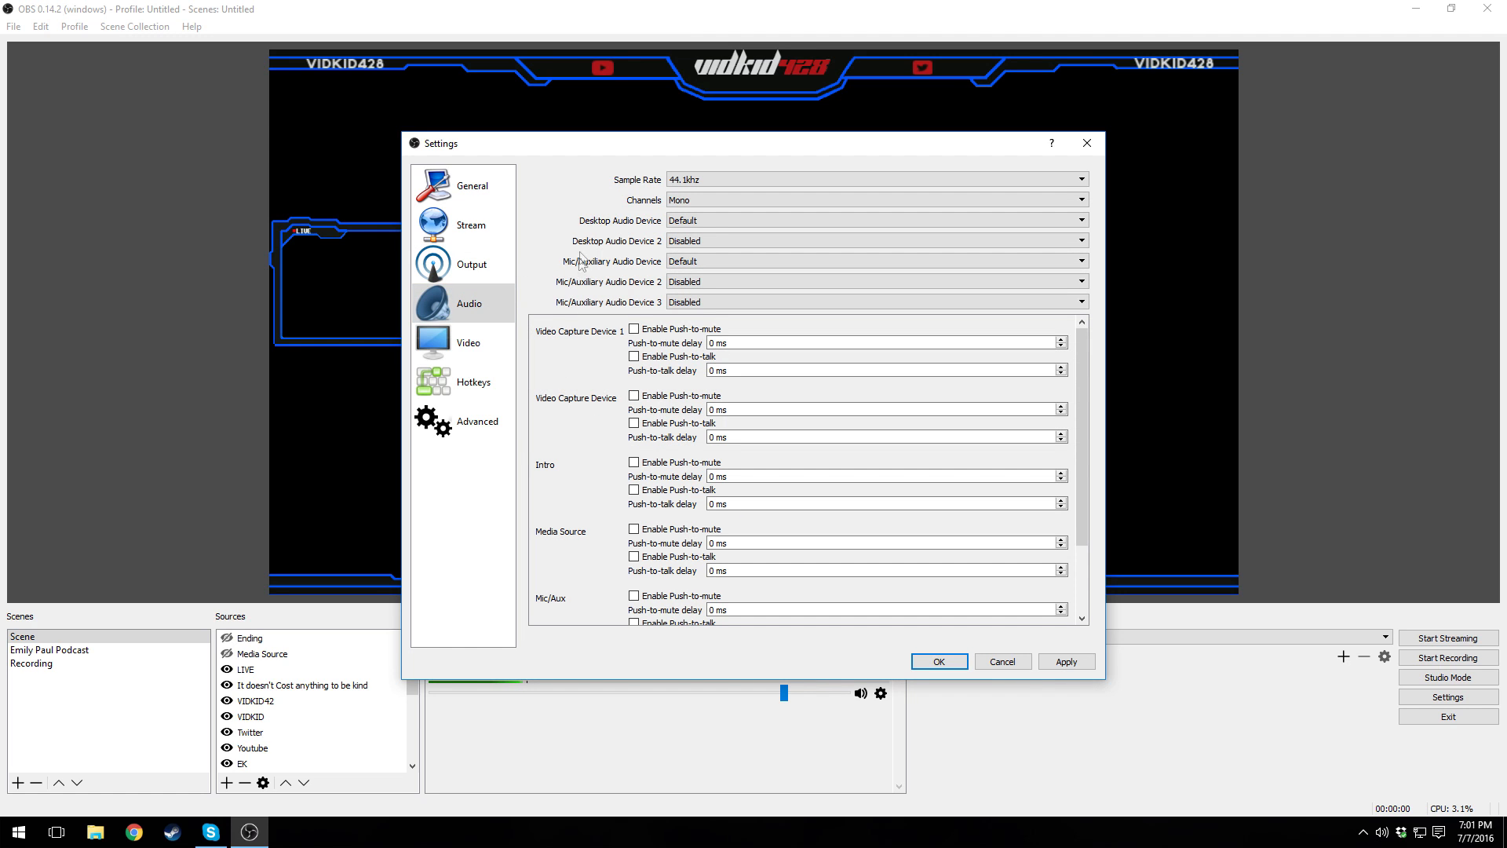
{"action": "mouse_move", "coordinate": [607, 226]}
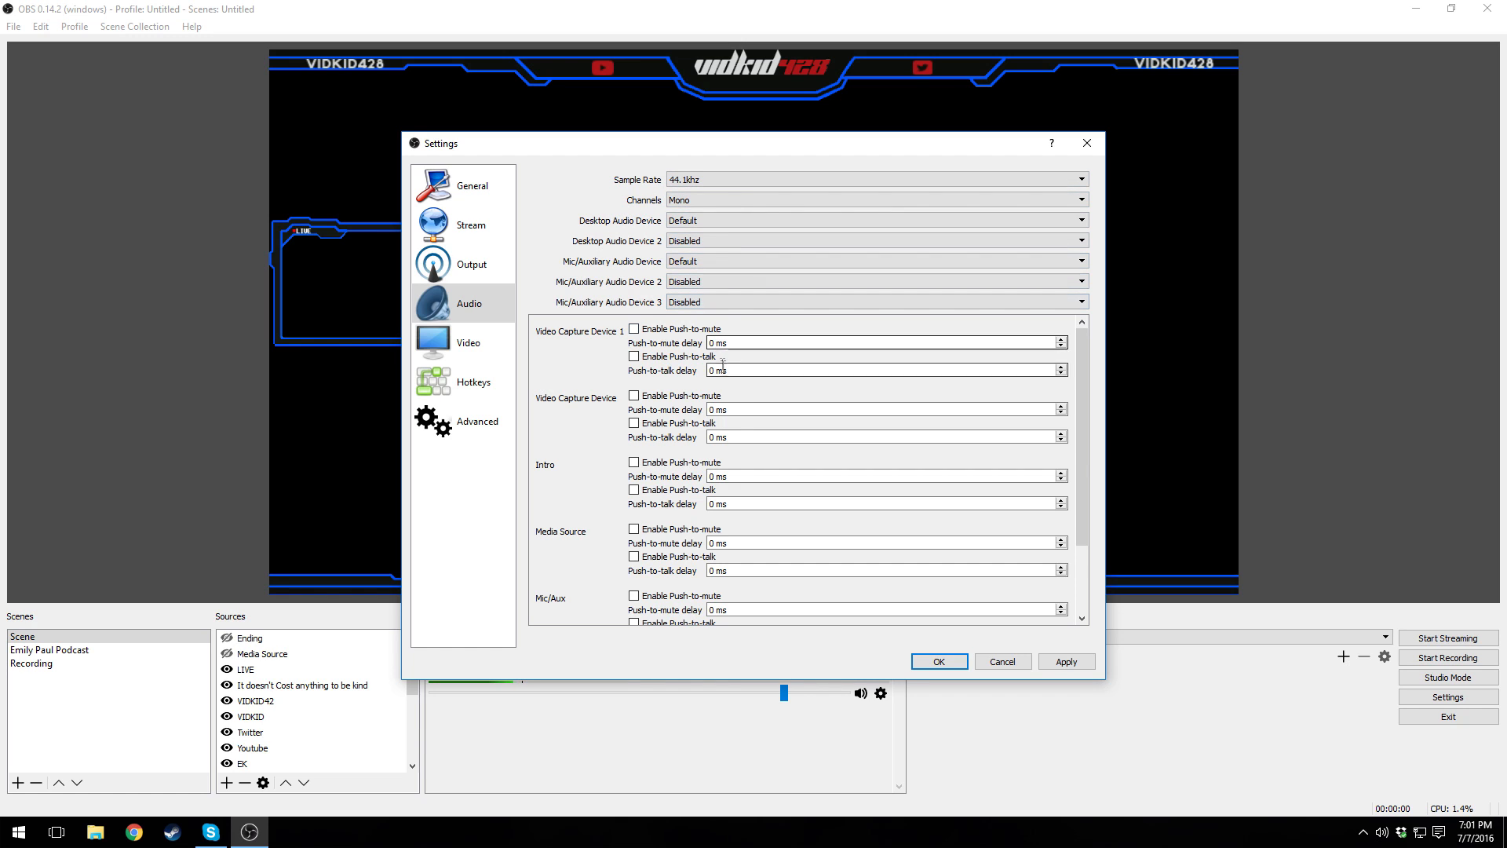
- Keep the audio channels at Mono with 44.1 kHz sample rate
{"action": "left_click", "coordinate": [875, 200]}
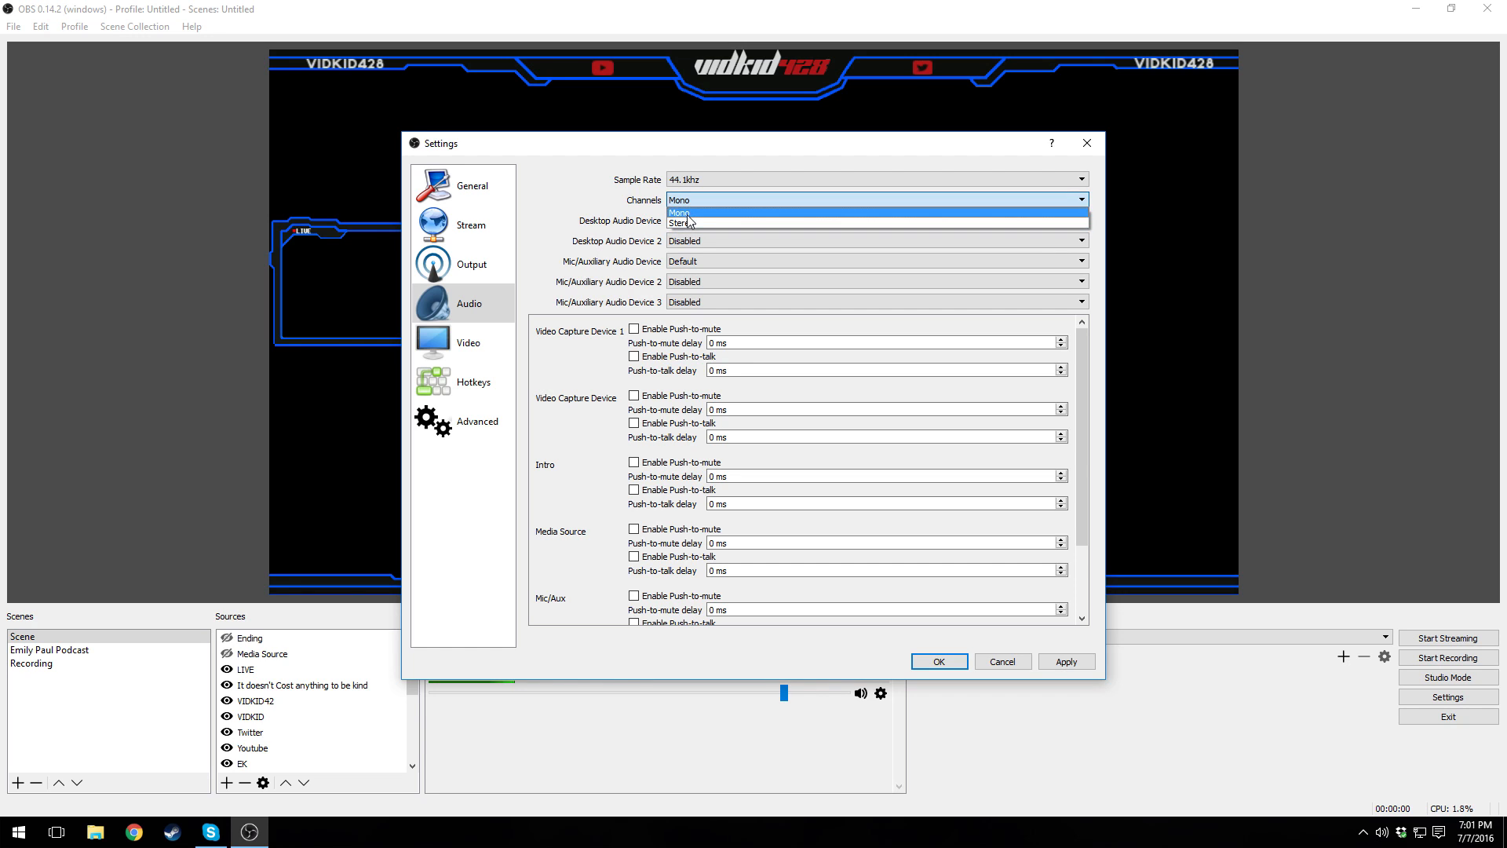
{"action": "left_click", "coordinate": [681, 212]}
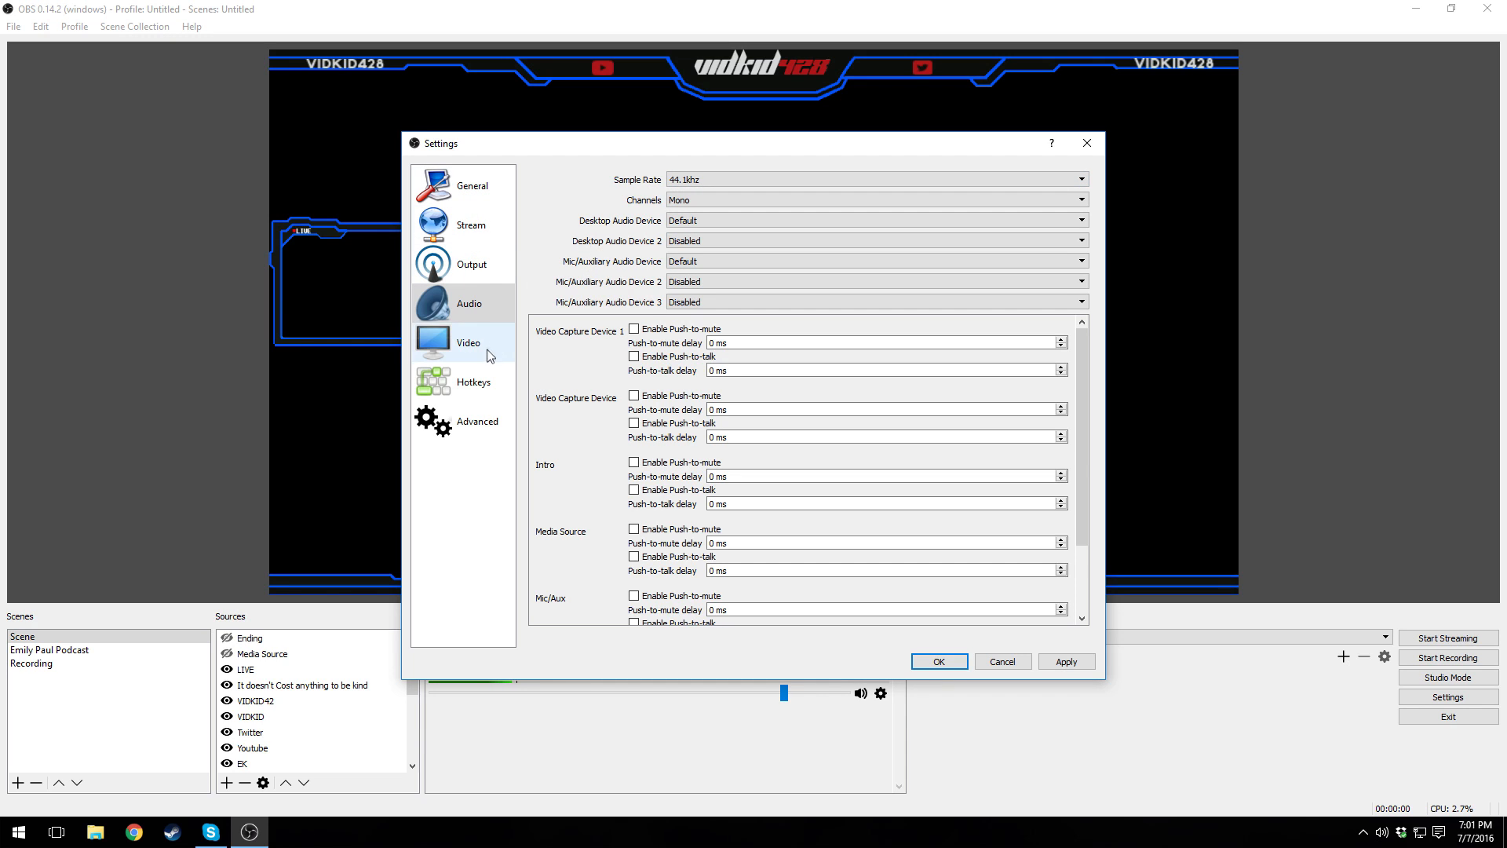
{"action": "left_click", "coordinate": [468, 342]}
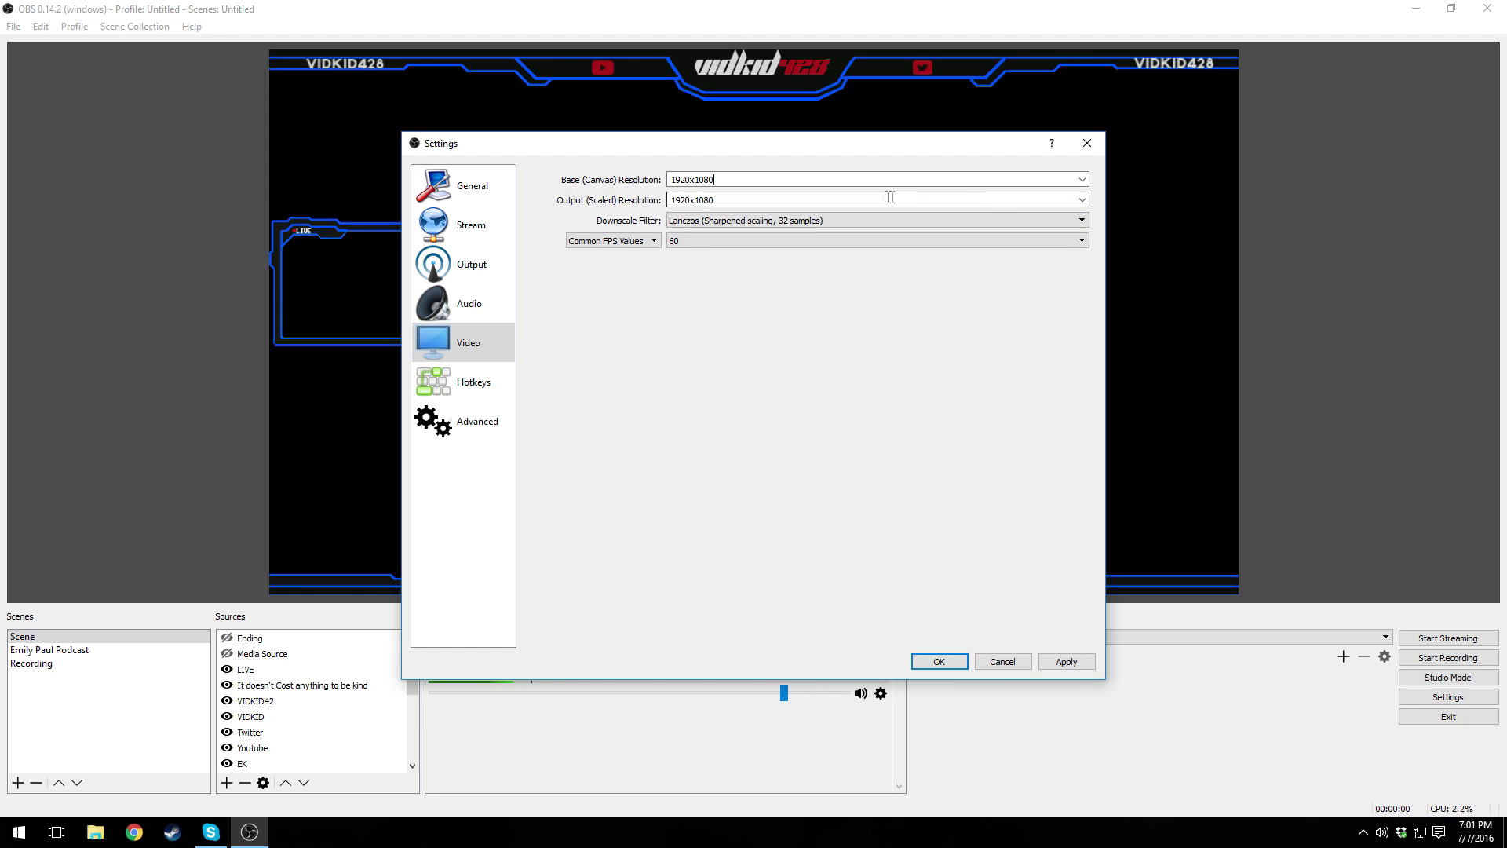
- Set the scaled output resolution to 1280x720 and confirm the settings
{"action": "left_click", "coordinate": [1081, 199]}
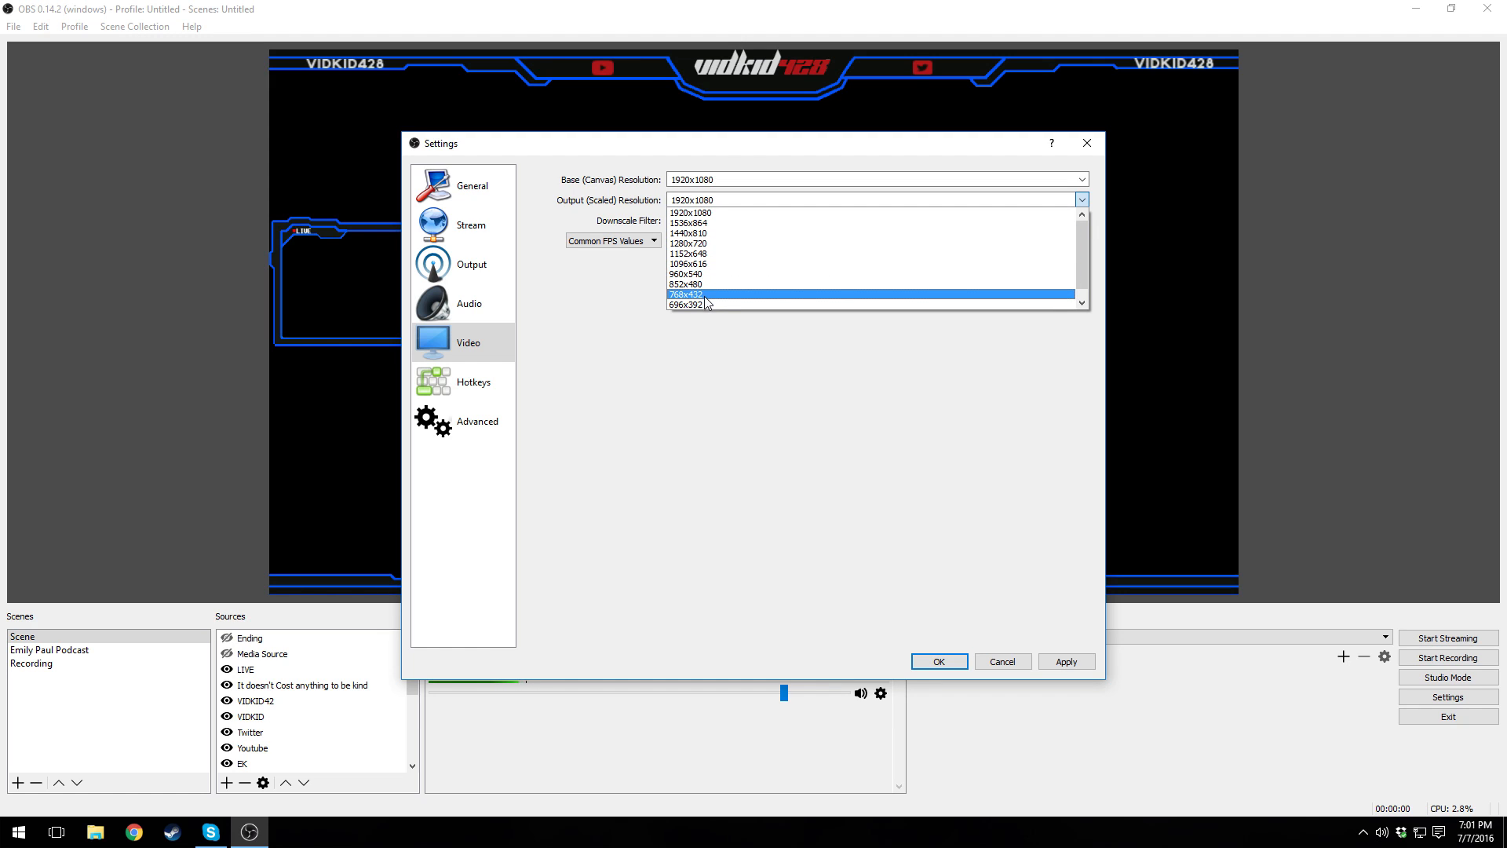
{"action": "left_click", "coordinate": [688, 243]}
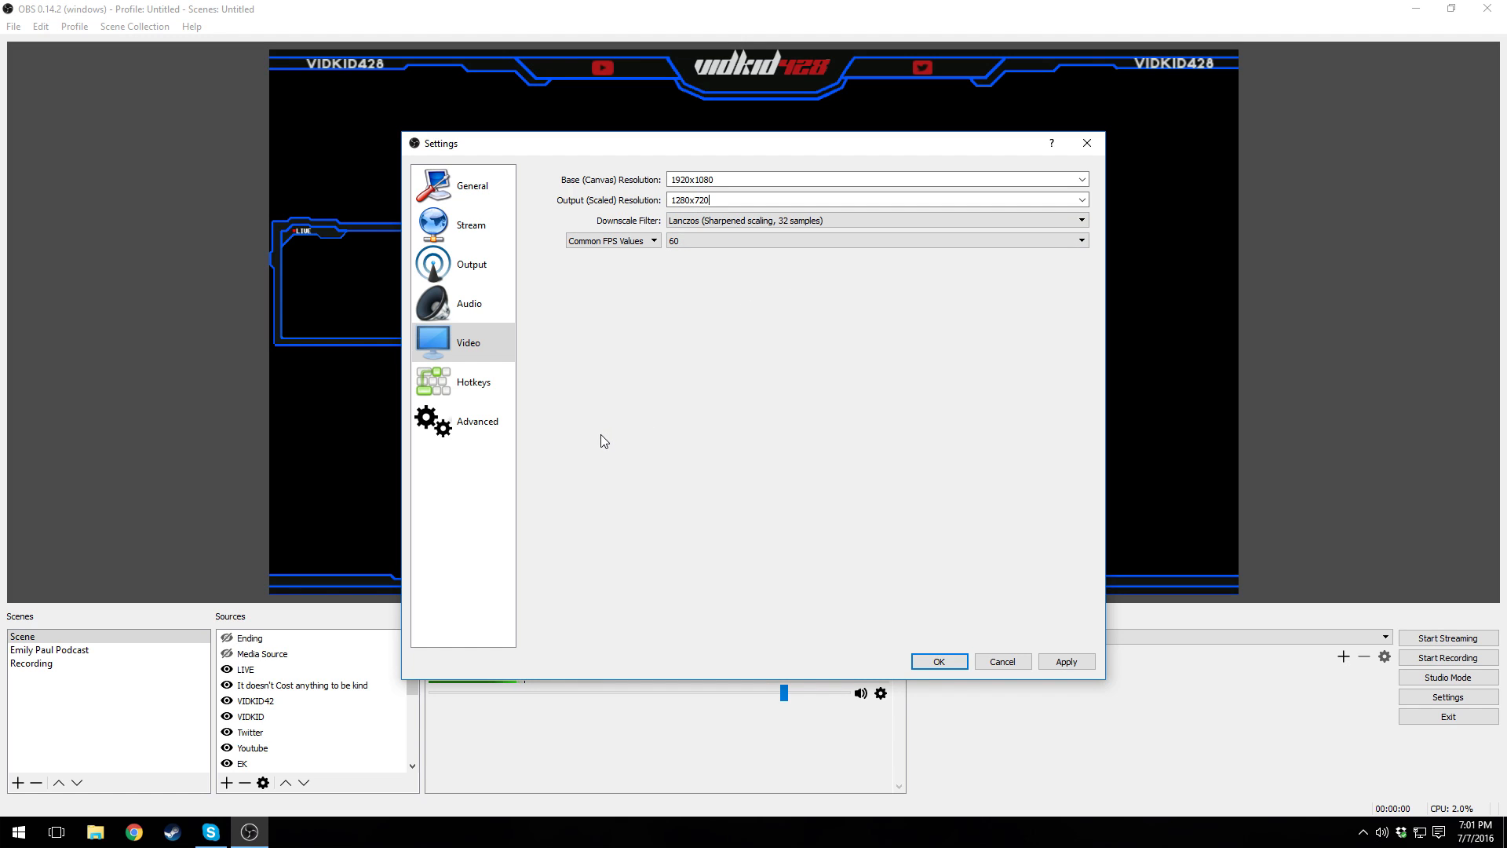
{"action": "mouse_move", "coordinate": [596, 455]}
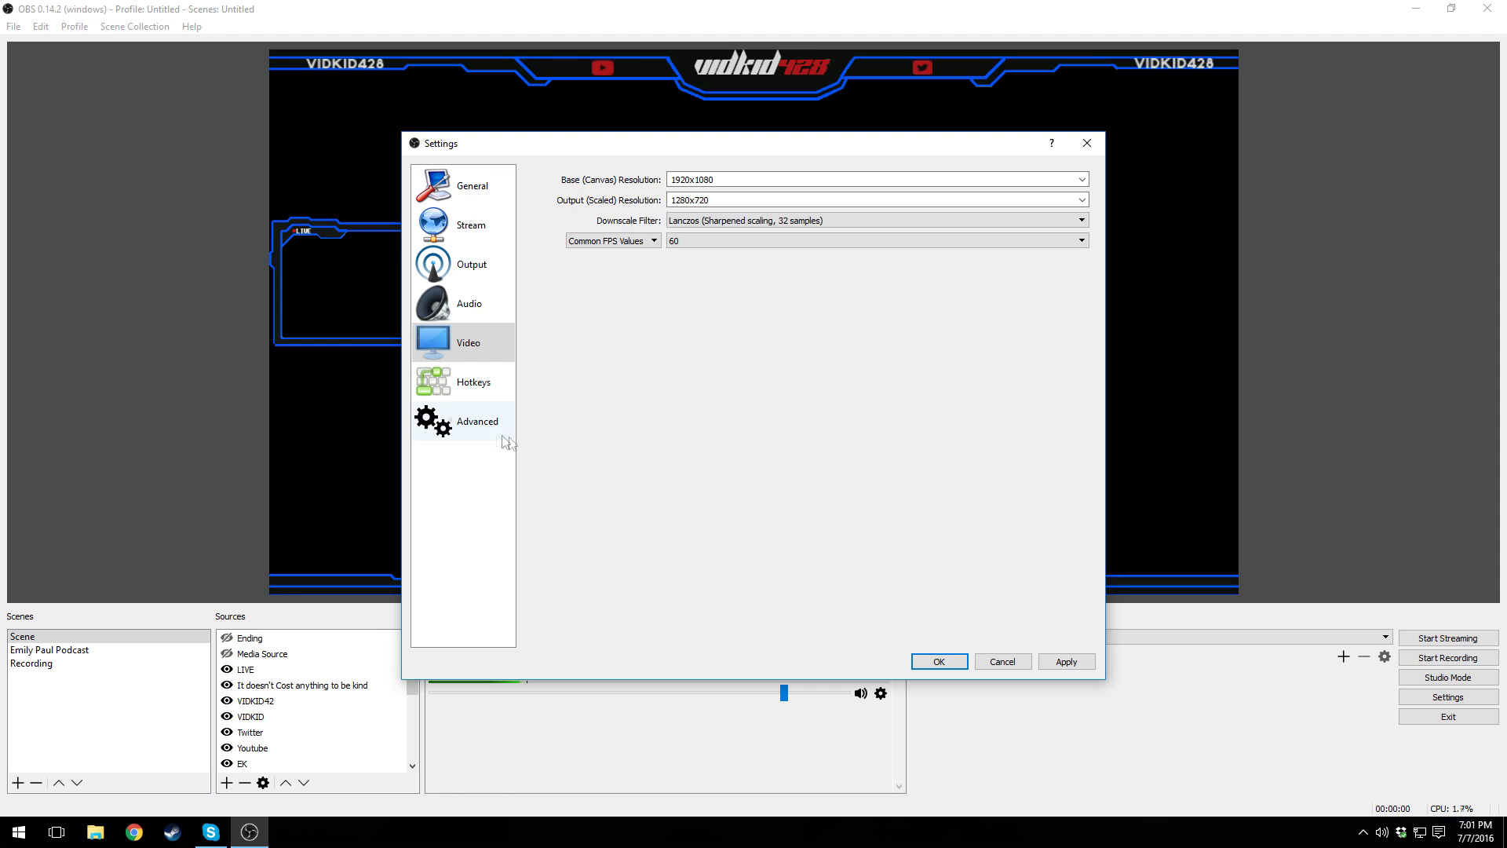
{"action": "left_click", "coordinate": [477, 421]}
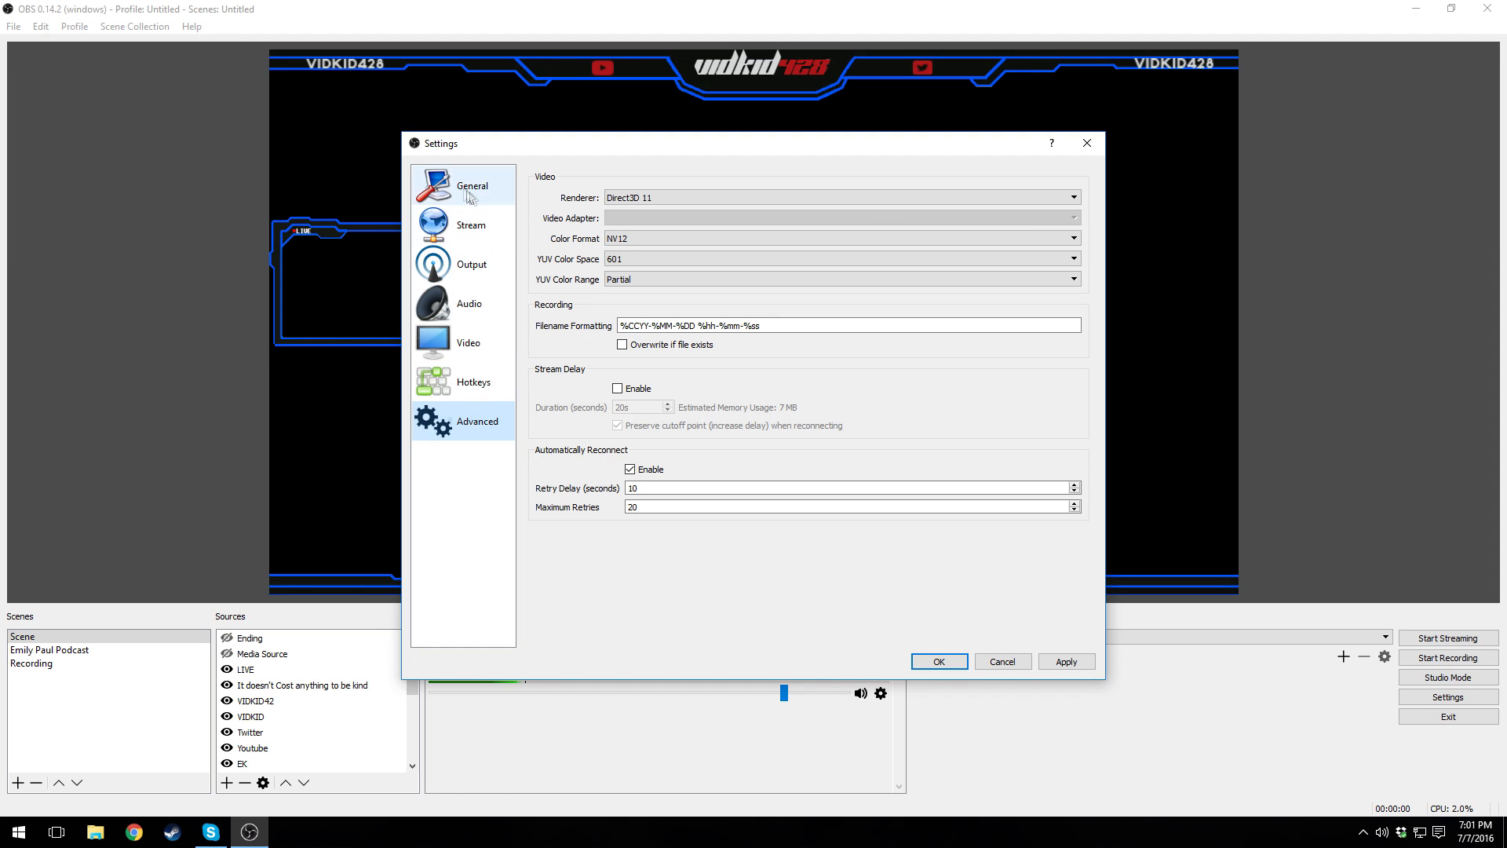
{"action": "left_click", "coordinate": [472, 185]}
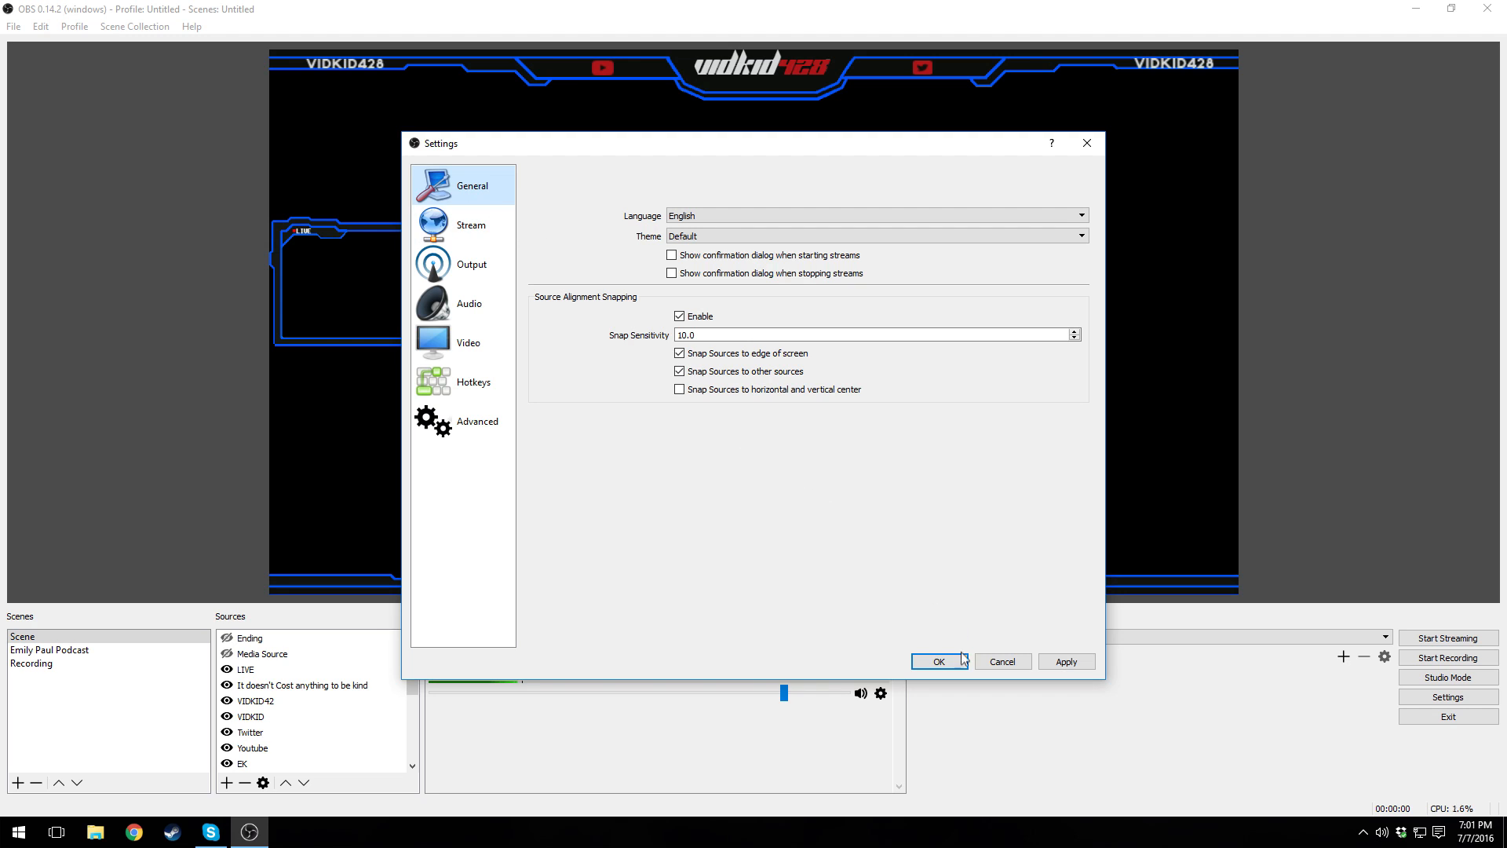
{"action": "left_click", "coordinate": [940, 661]}
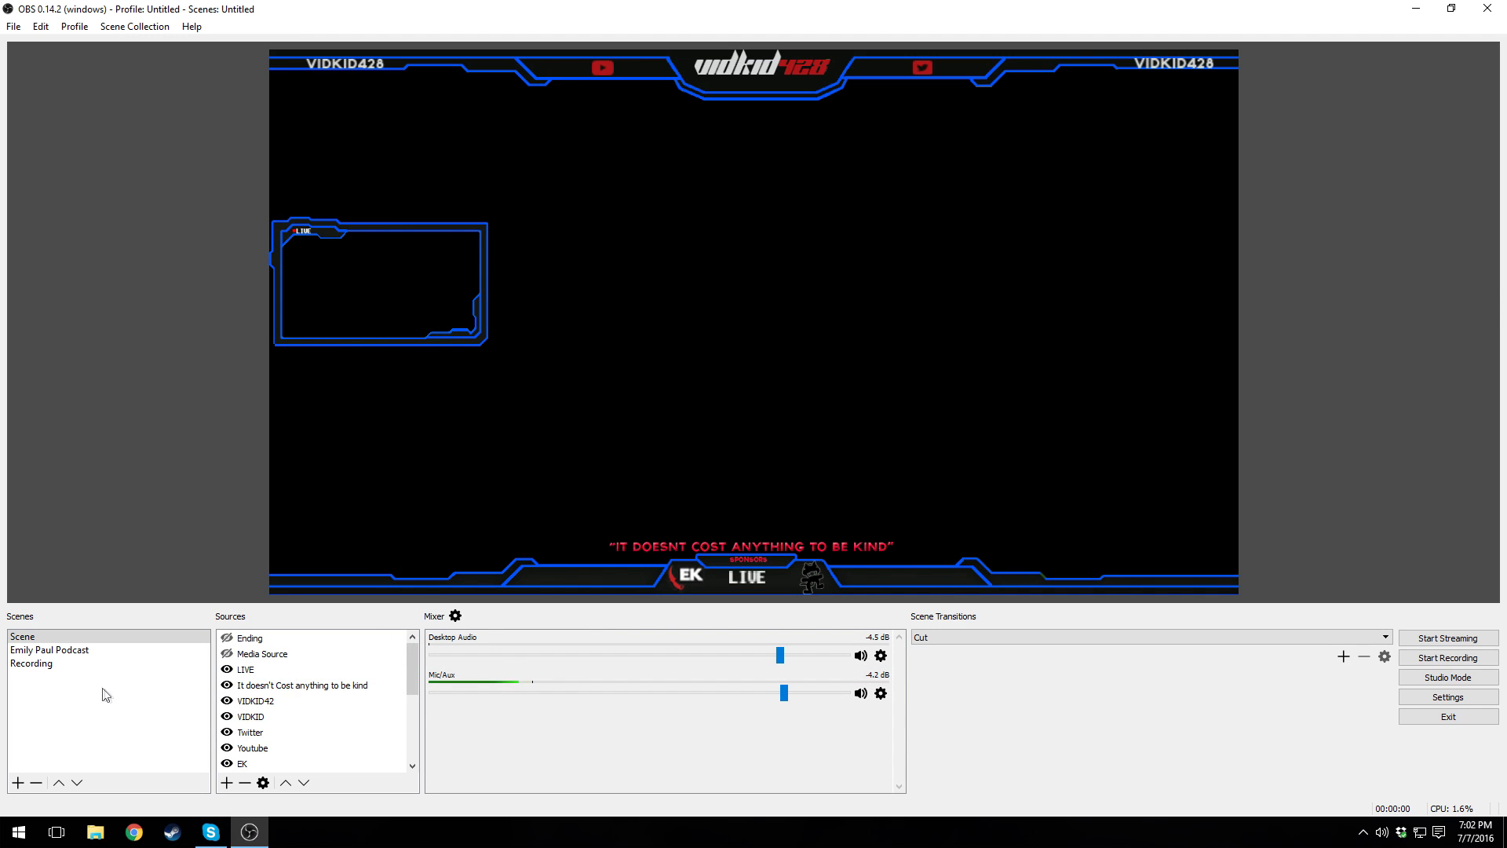
- Activate the Recording scene holding Video Capture Device 1 and Game Capture 1
{"action": "left_click", "coordinate": [31, 664]}
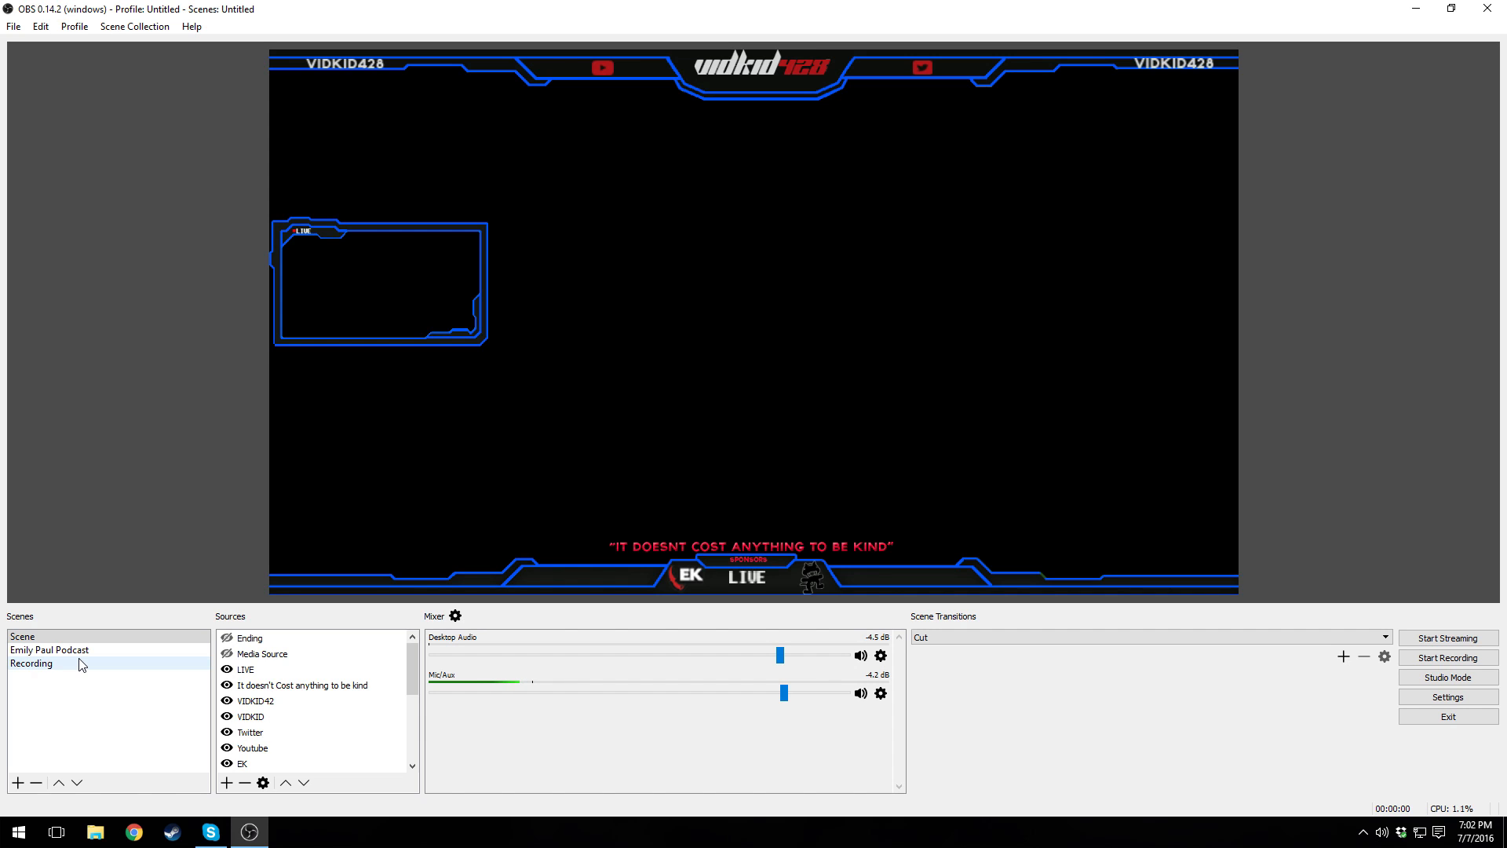
{"action": "left_click", "coordinate": [32, 664]}
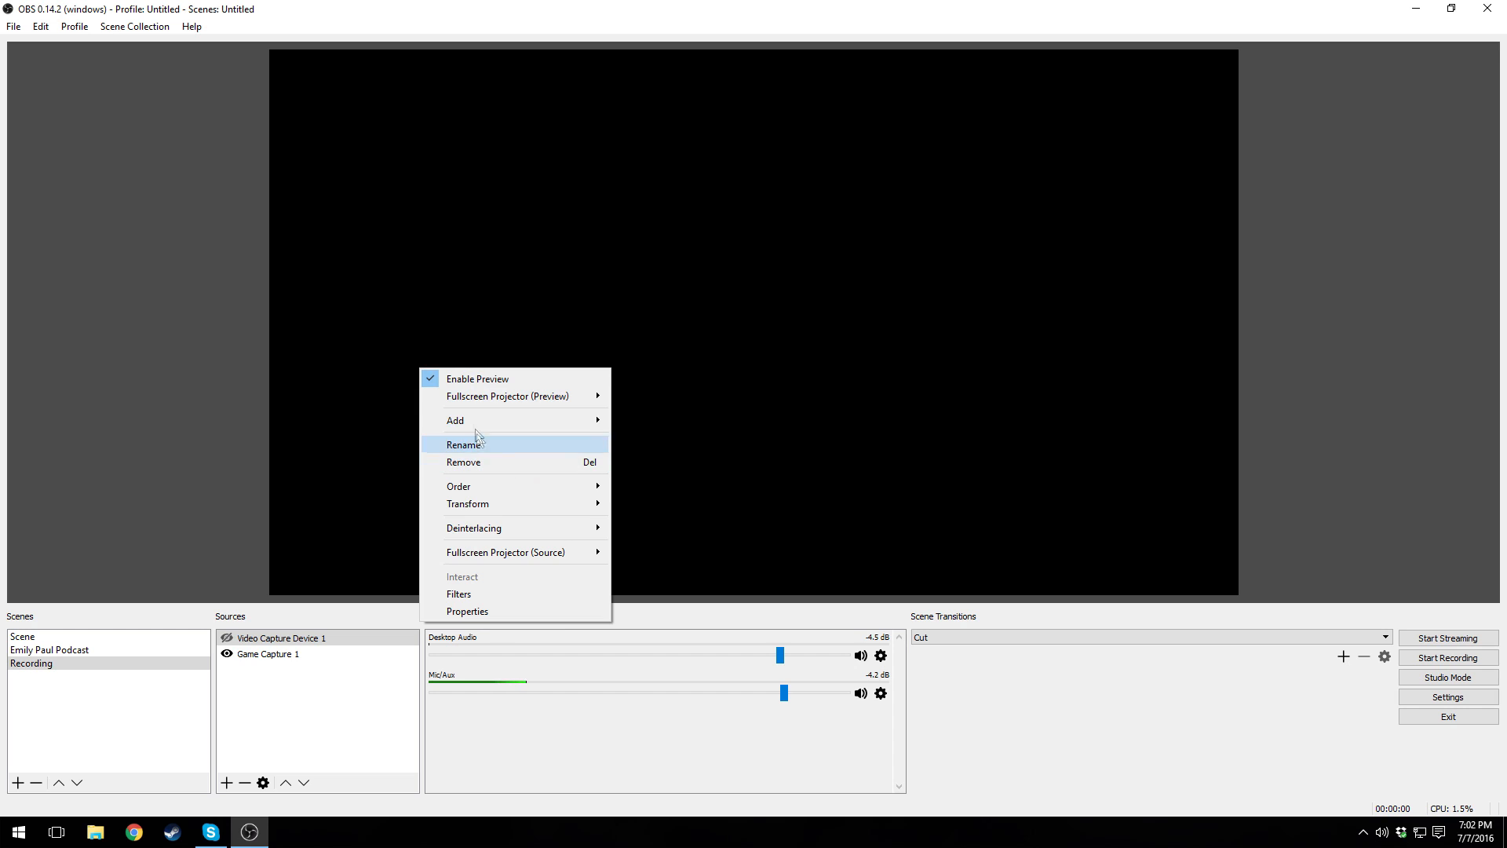
{"action": "mouse_move", "coordinate": [456, 420]}
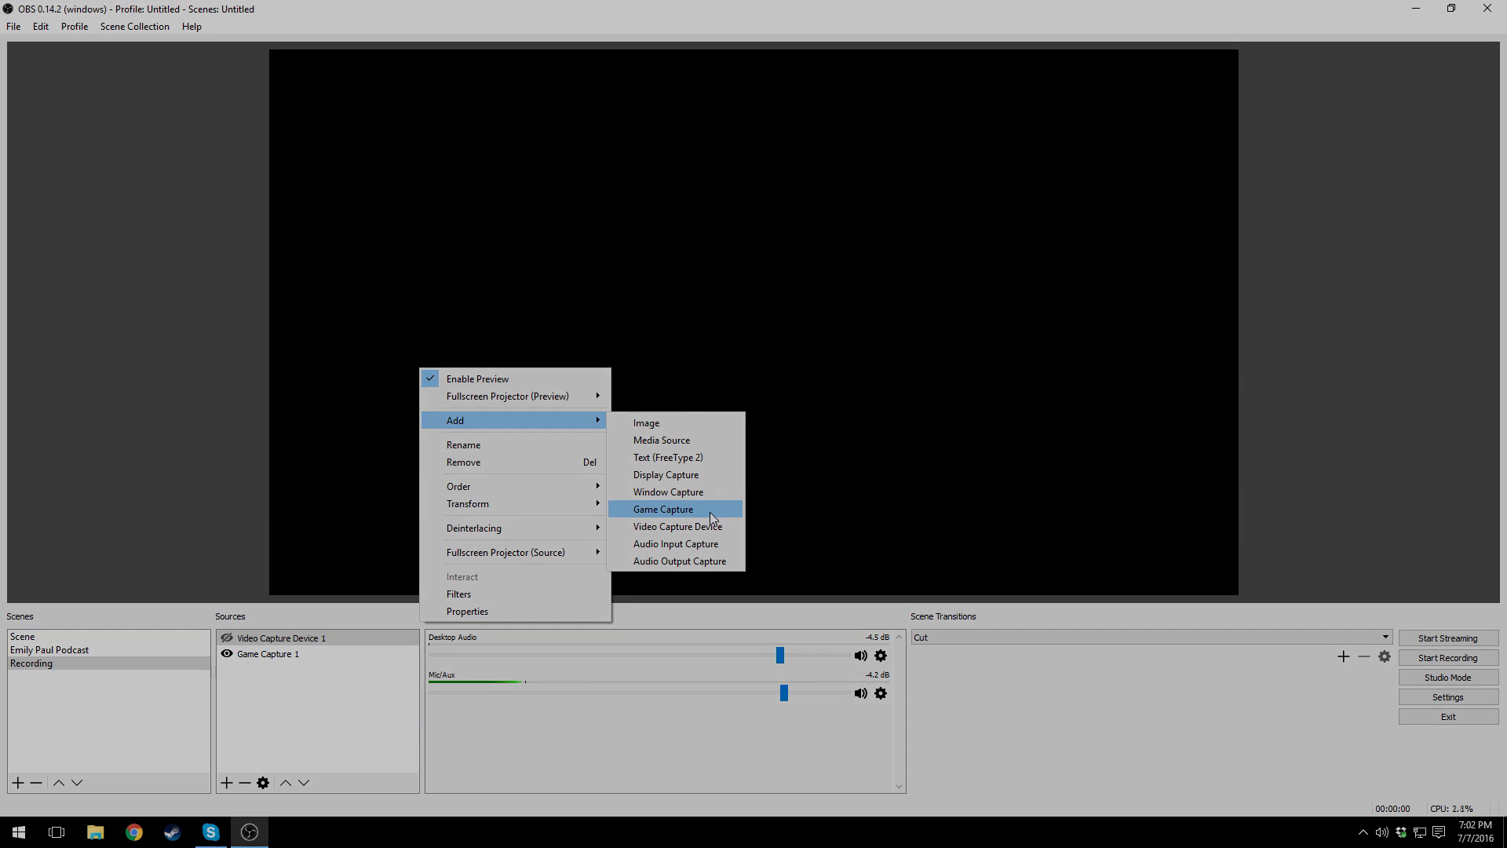
{"action": "mouse_move", "coordinate": [678, 526]}
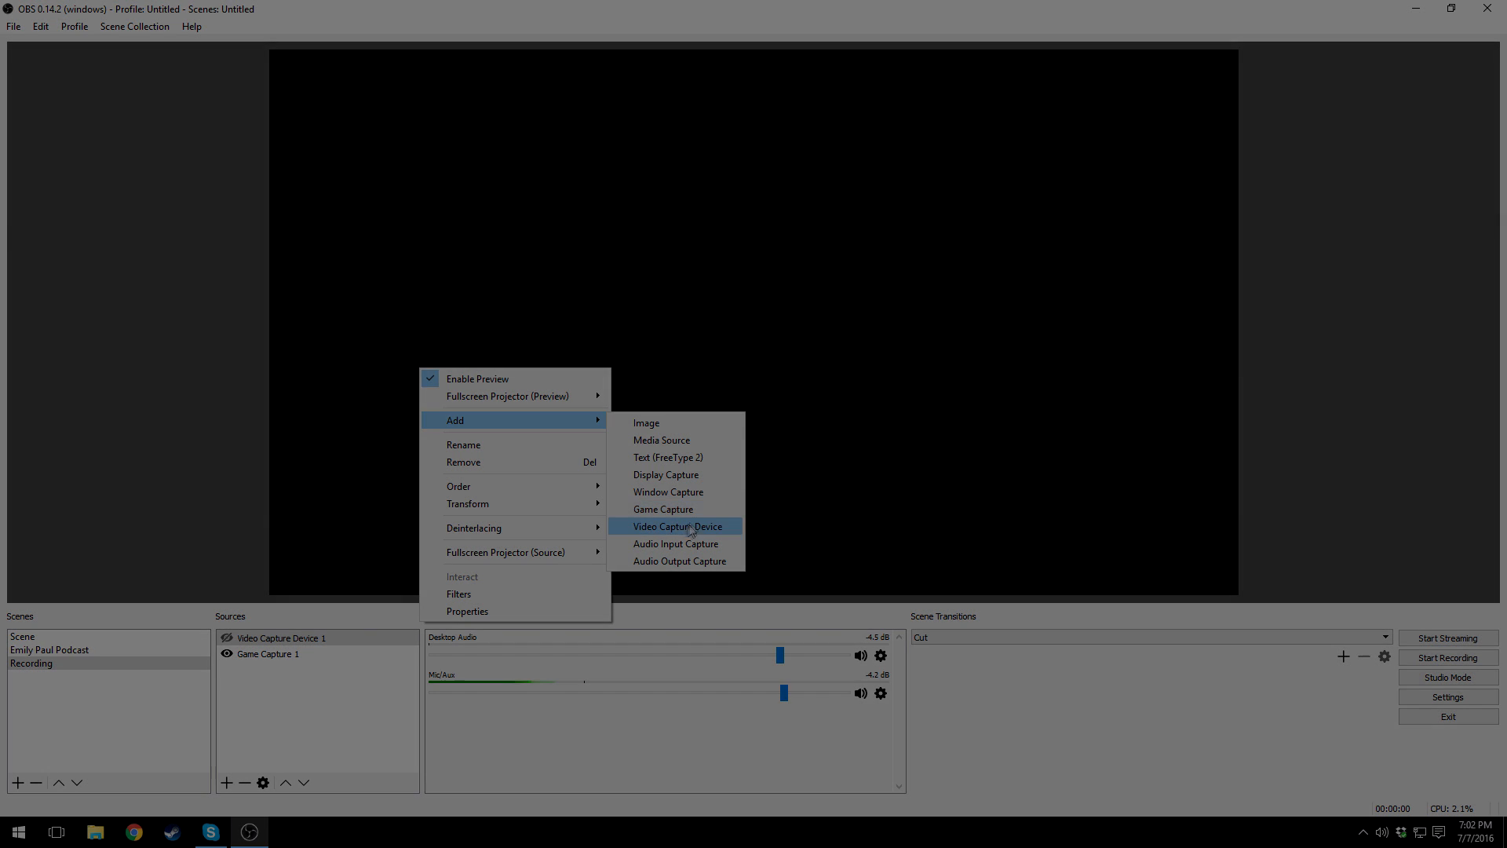